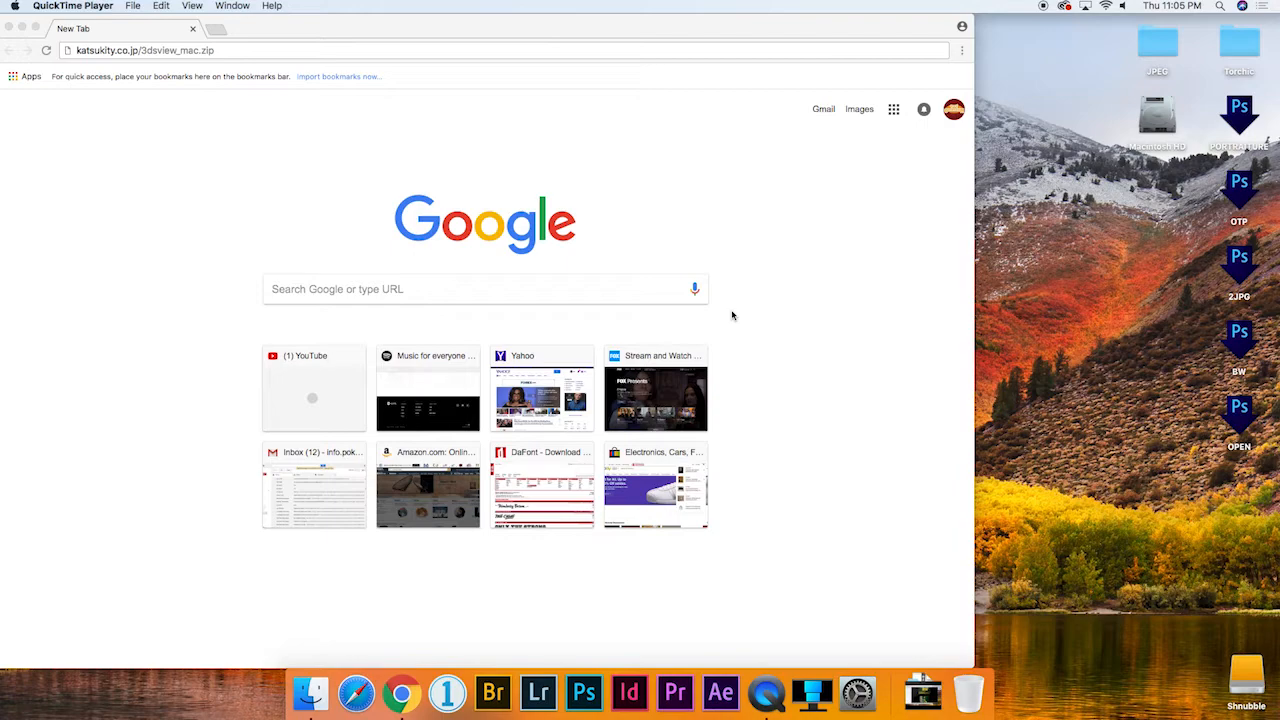
{"action": "mouse_move", "coordinate": [208, 62]}
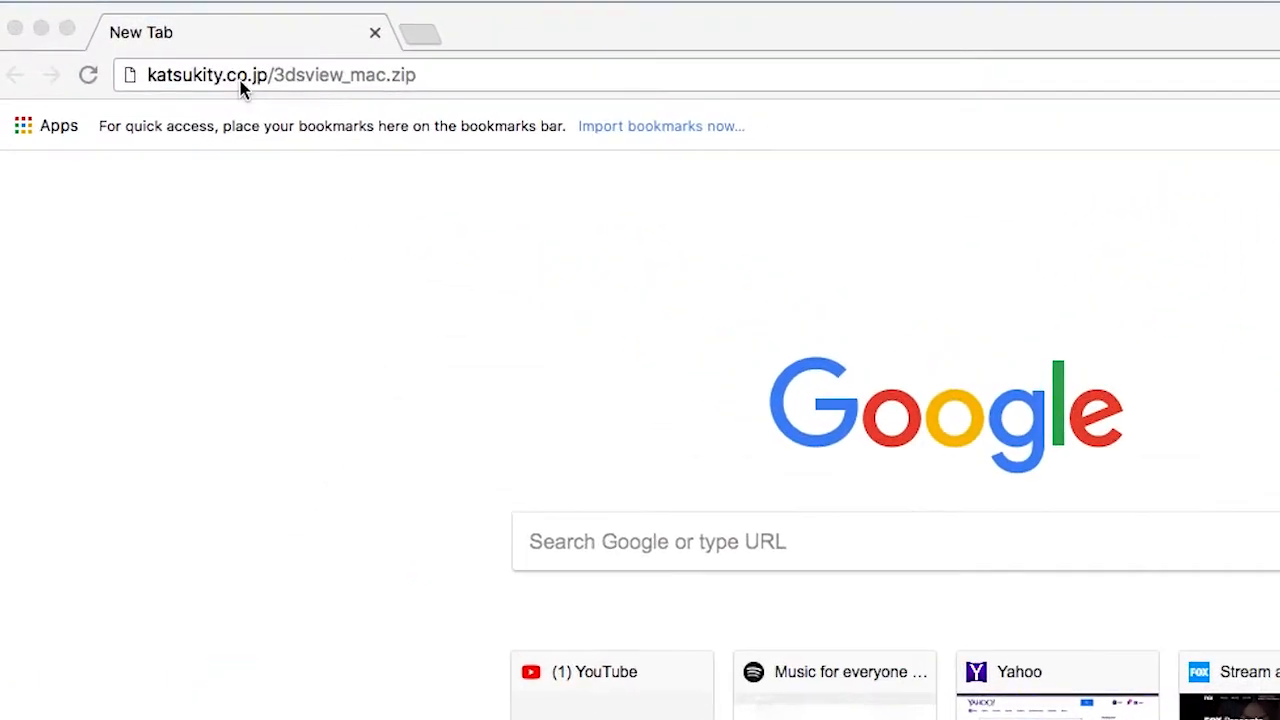
{"action": "mouse_move", "coordinate": [420, 130]}
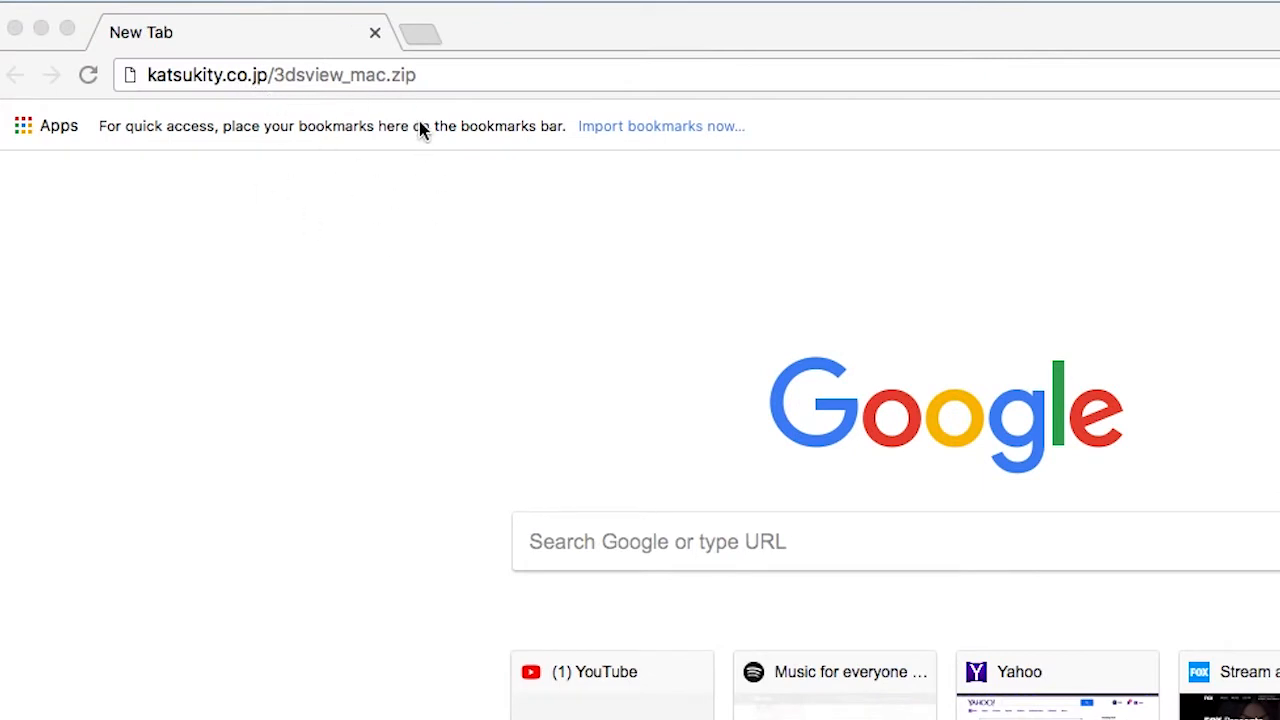
{"action": "mouse_move", "coordinate": [226, 94]}
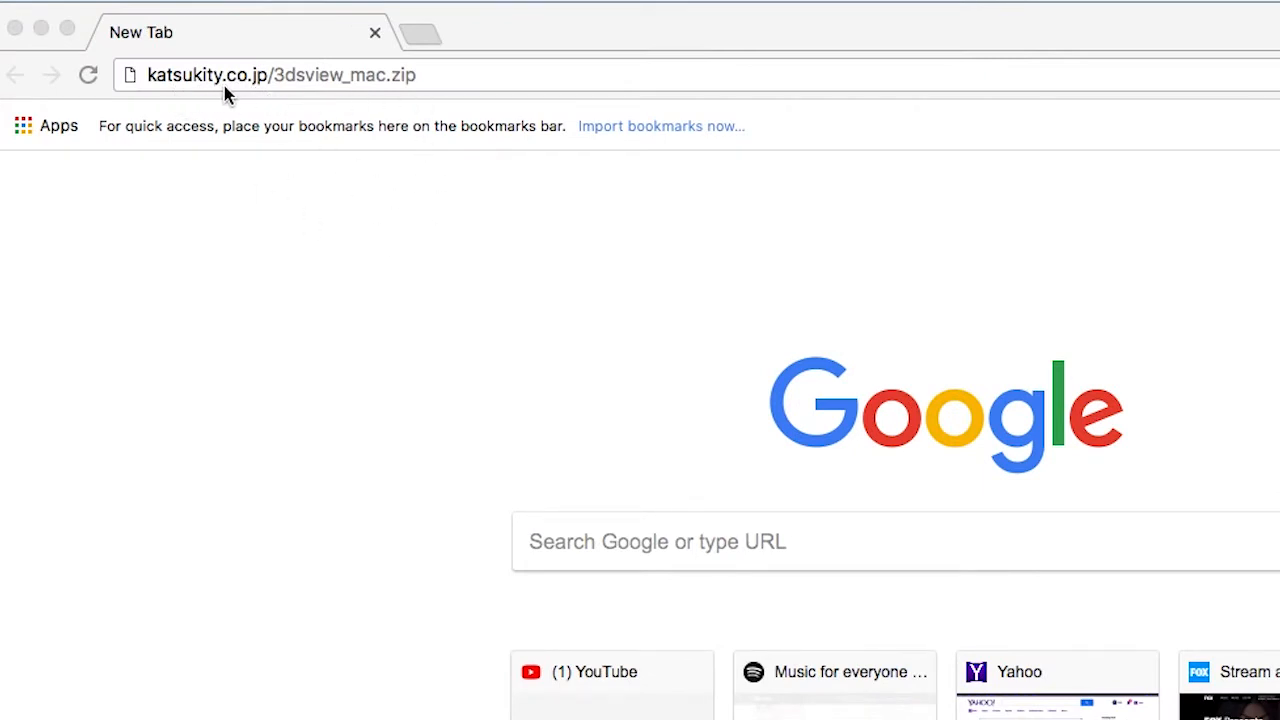
{"action": "mouse_move", "coordinate": [270, 94]}
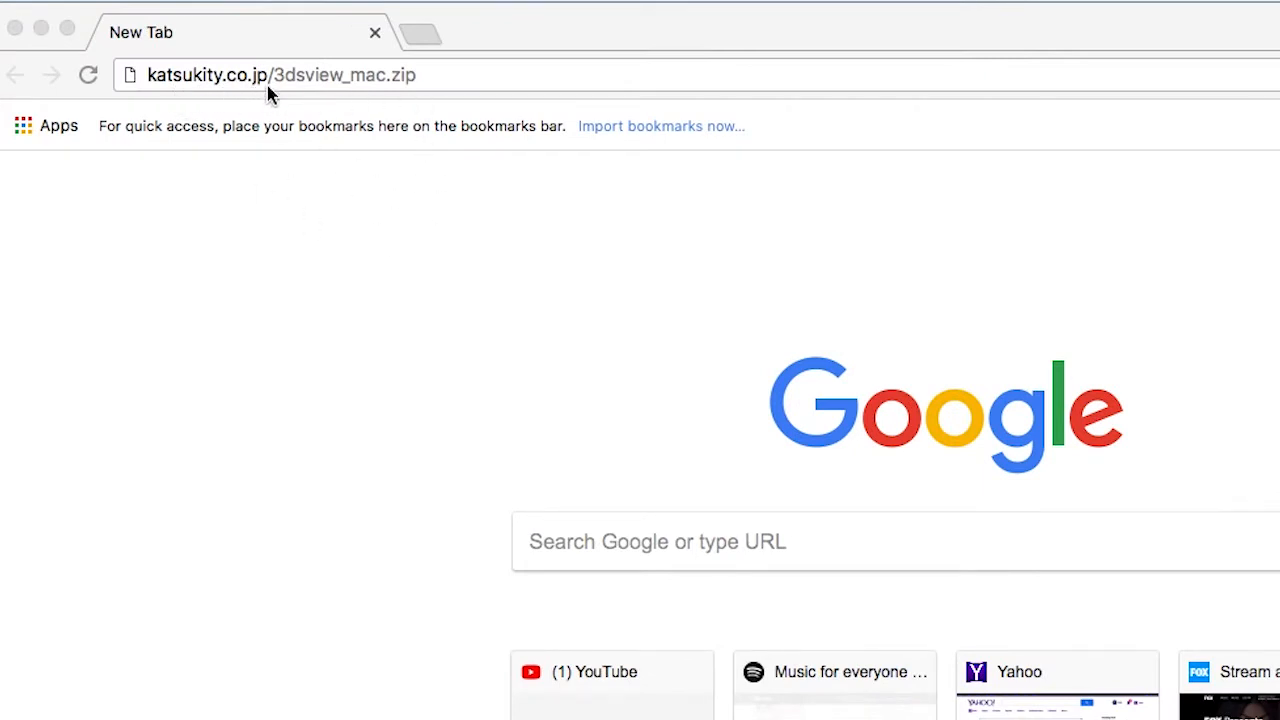
{"action": "mouse_move", "coordinate": [351, 97]}
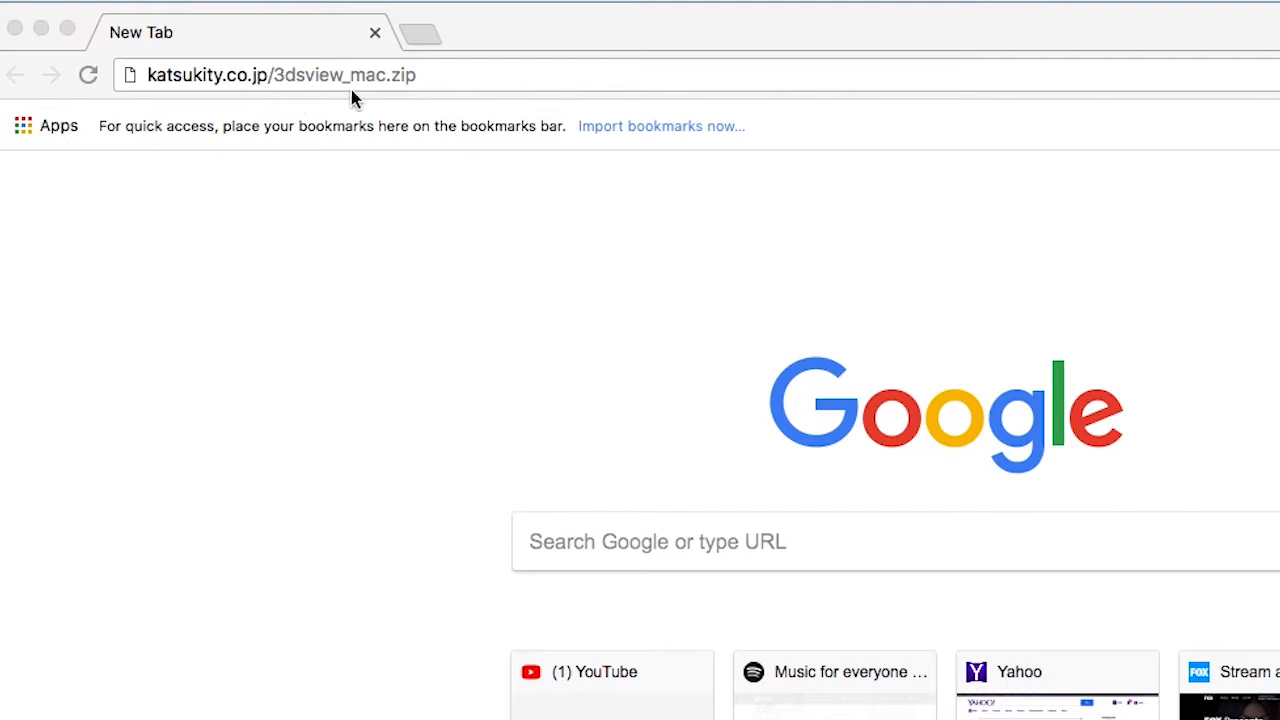
- Download 3dsview_mac.zip from katsukity.co.jp in Chrome
{"action": "left_click", "coordinate": [280, 75]}
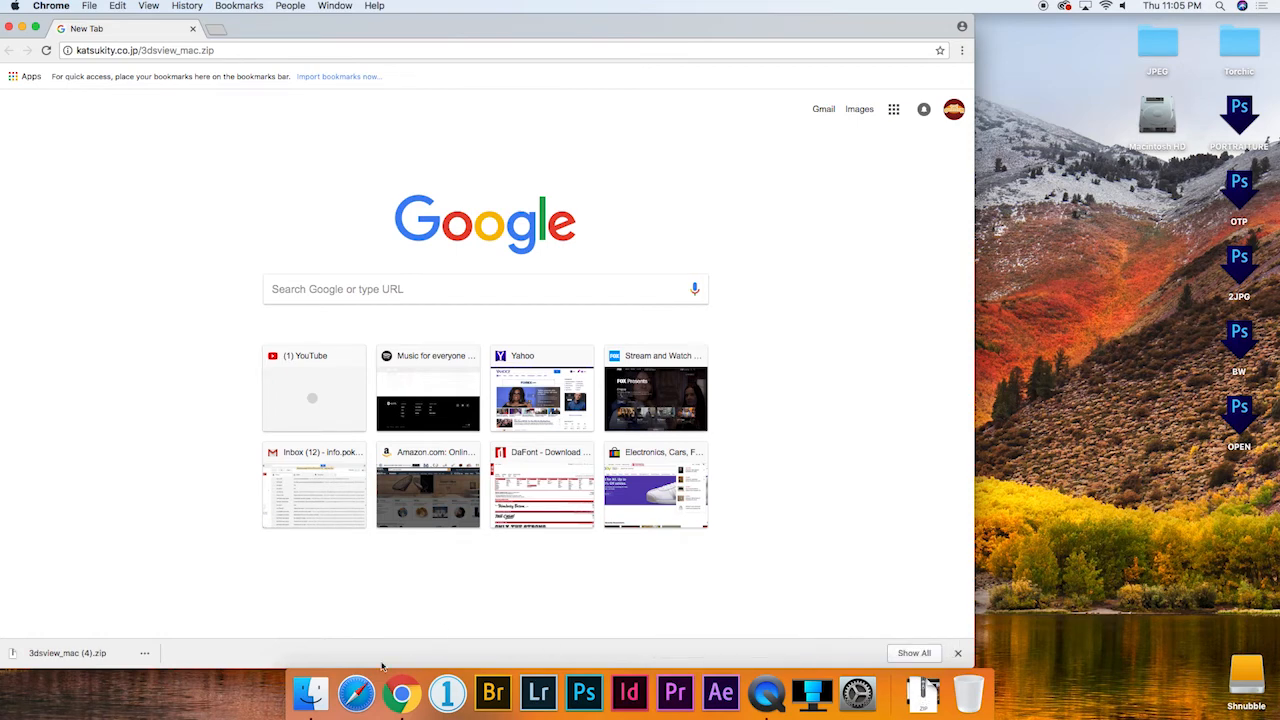
- Open the n3ds_view_osx_v300 2 folder in Downloads and launch the n3DS_view app
{"action": "left_click", "coordinate": [309, 692]}
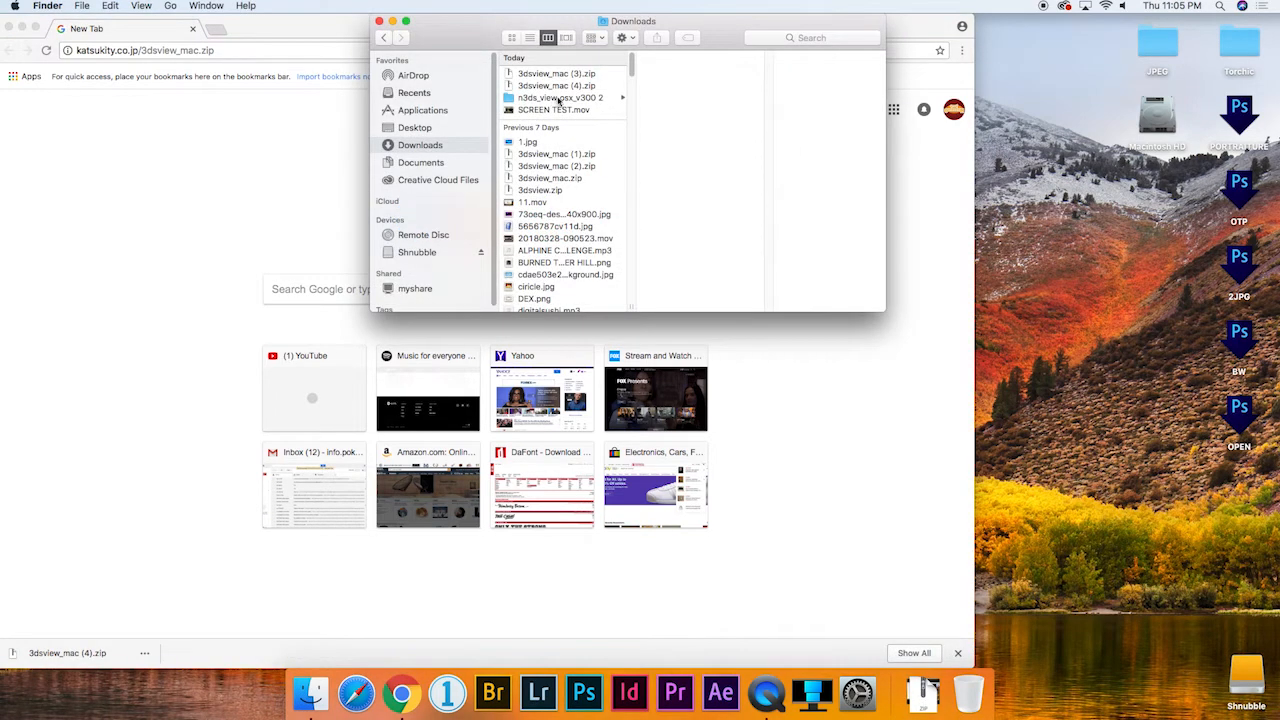
{"action": "left_click", "coordinate": [560, 97]}
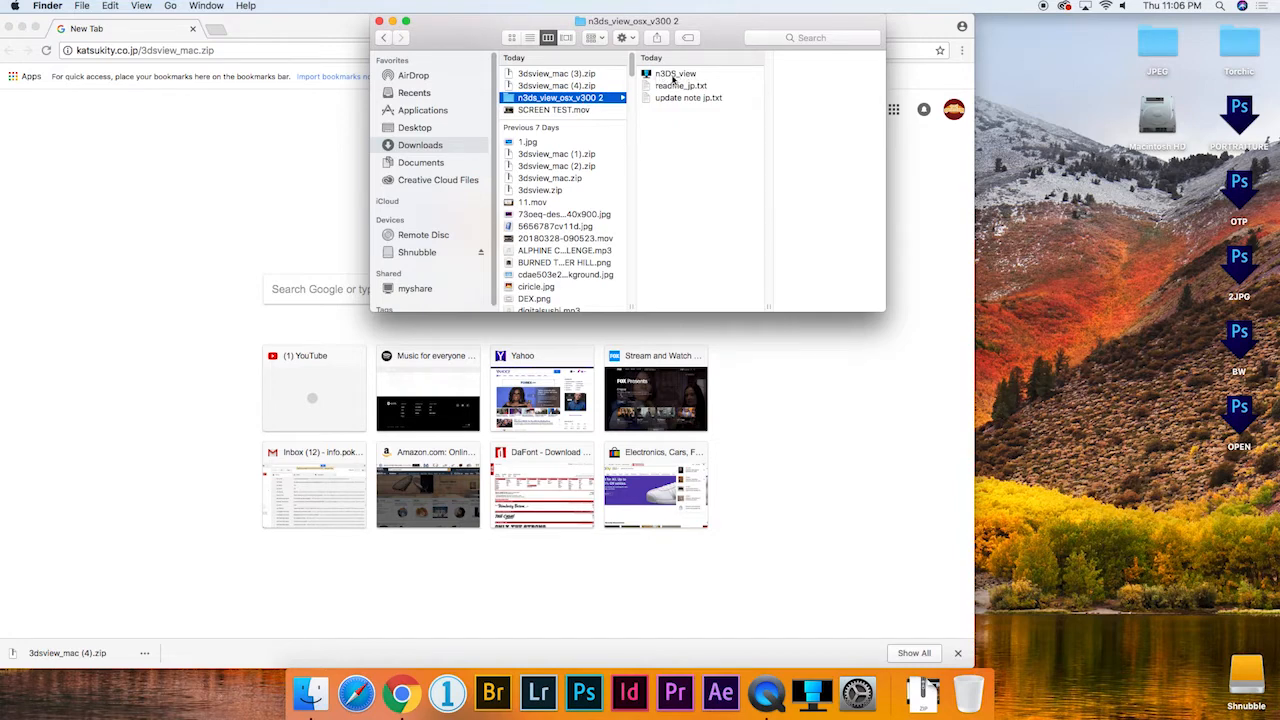
{"action": "left_click", "coordinate": [675, 73]}
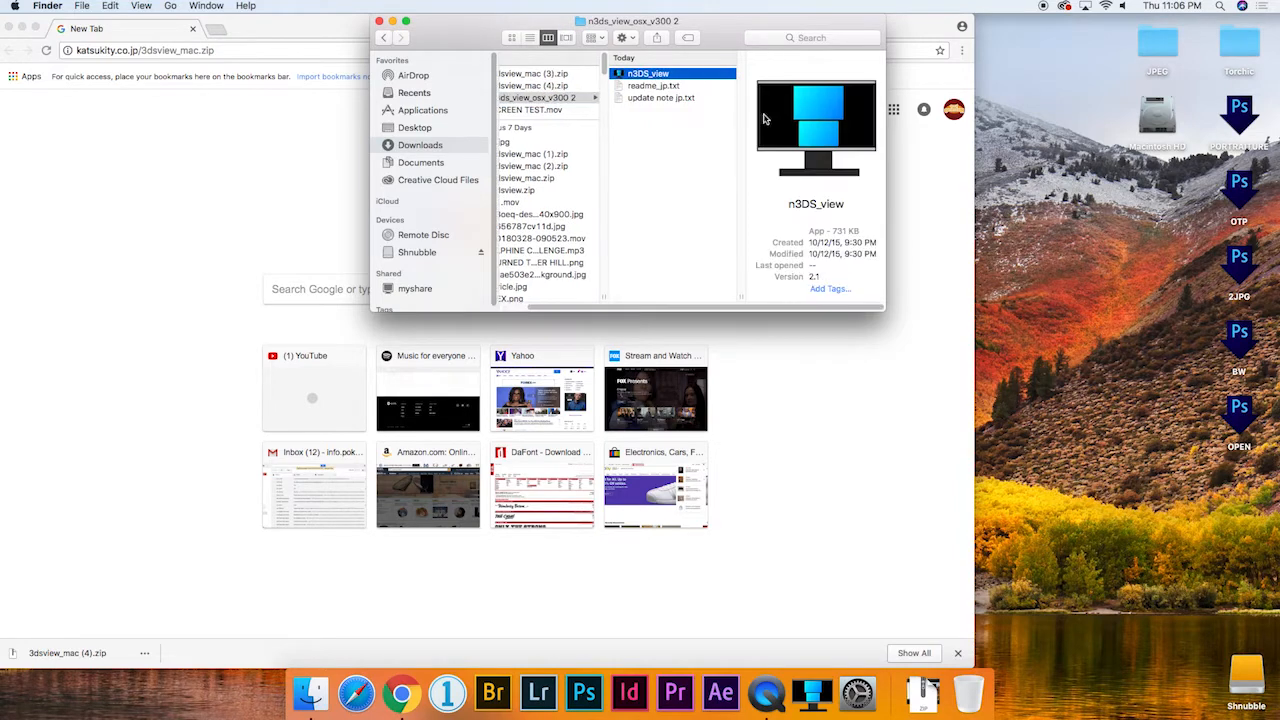
{"action": "mouse_move", "coordinate": [788, 148]}
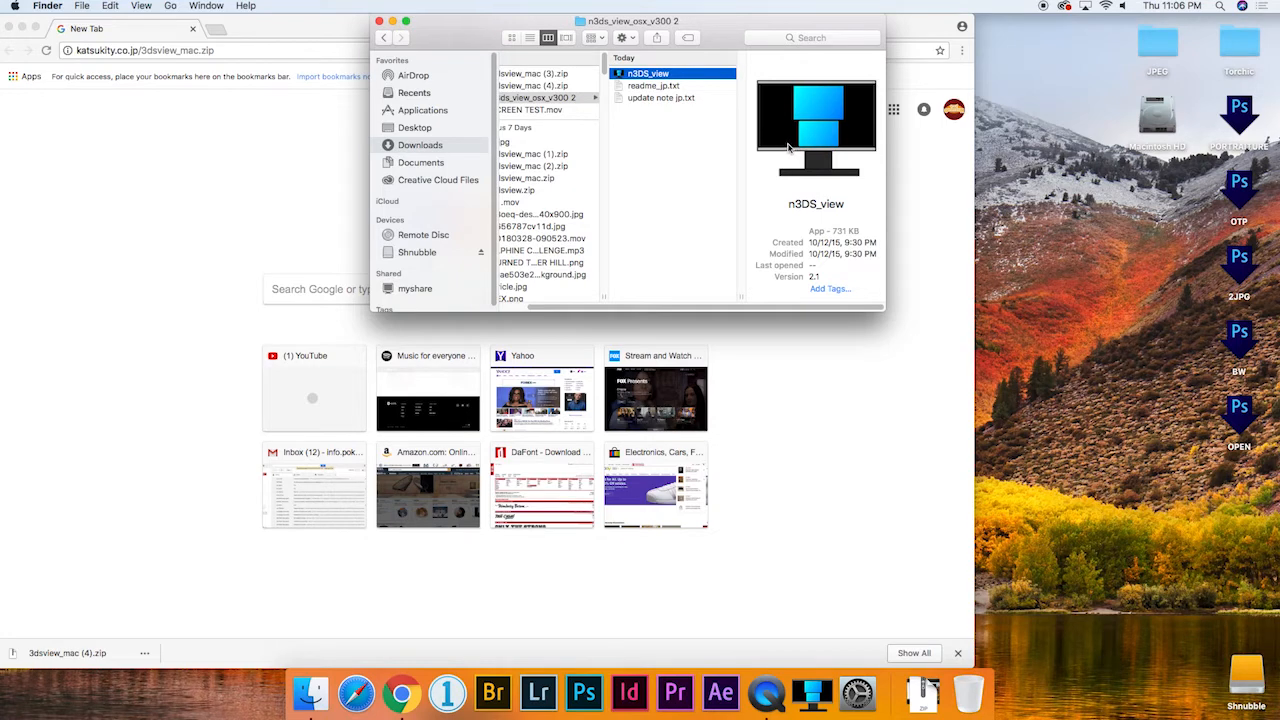
{"action": "mouse_move", "coordinate": [812, 692]}
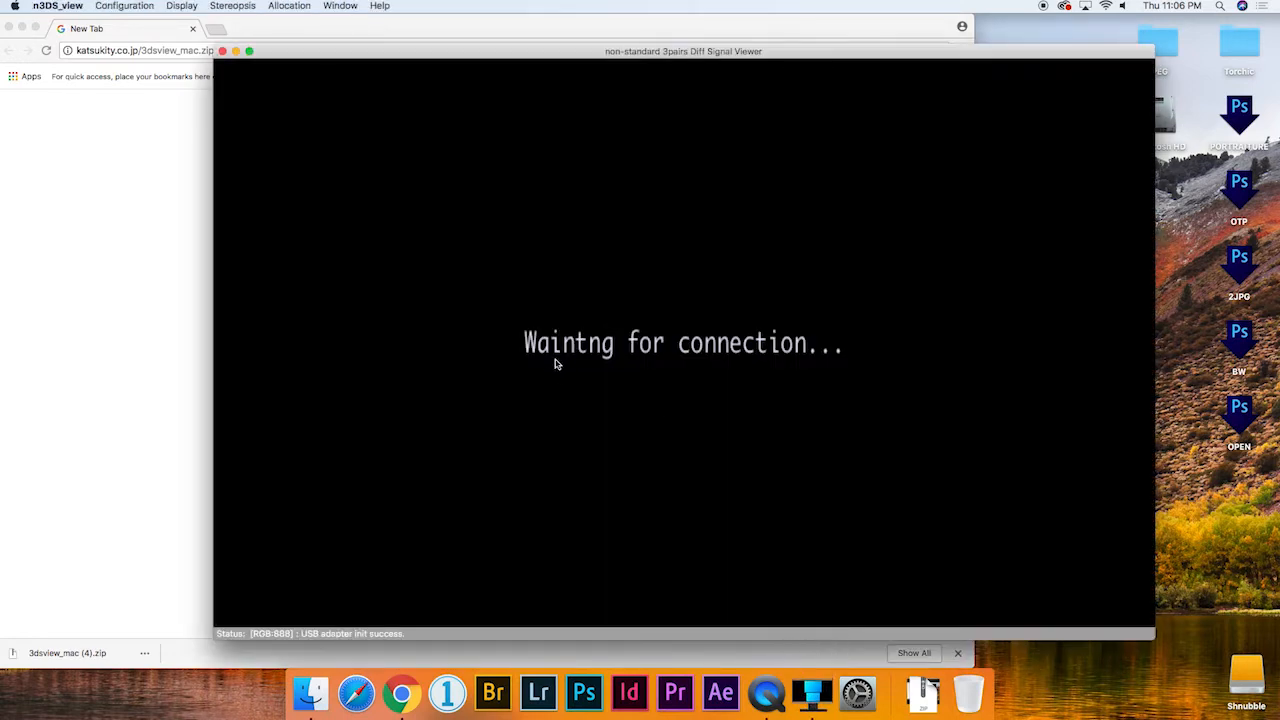
{"action": "mouse_move", "coordinate": [519, 371]}
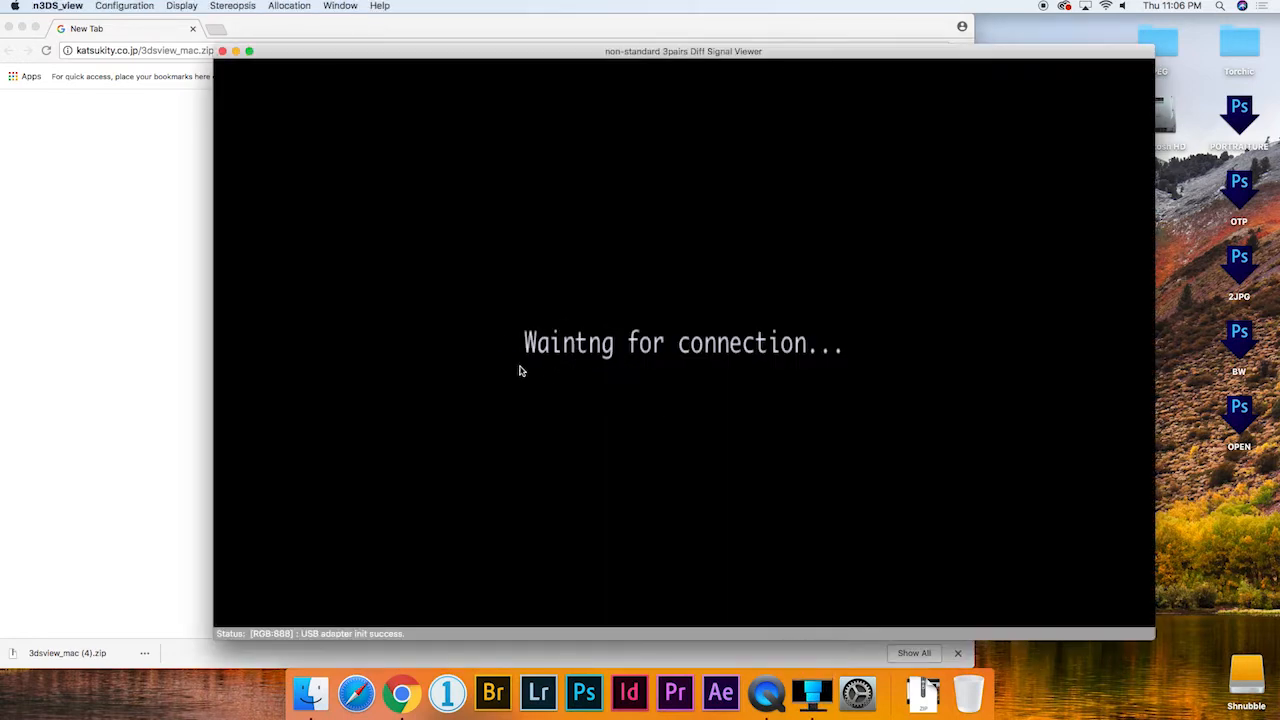
{"action": "mouse_move", "coordinate": [589, 396]}
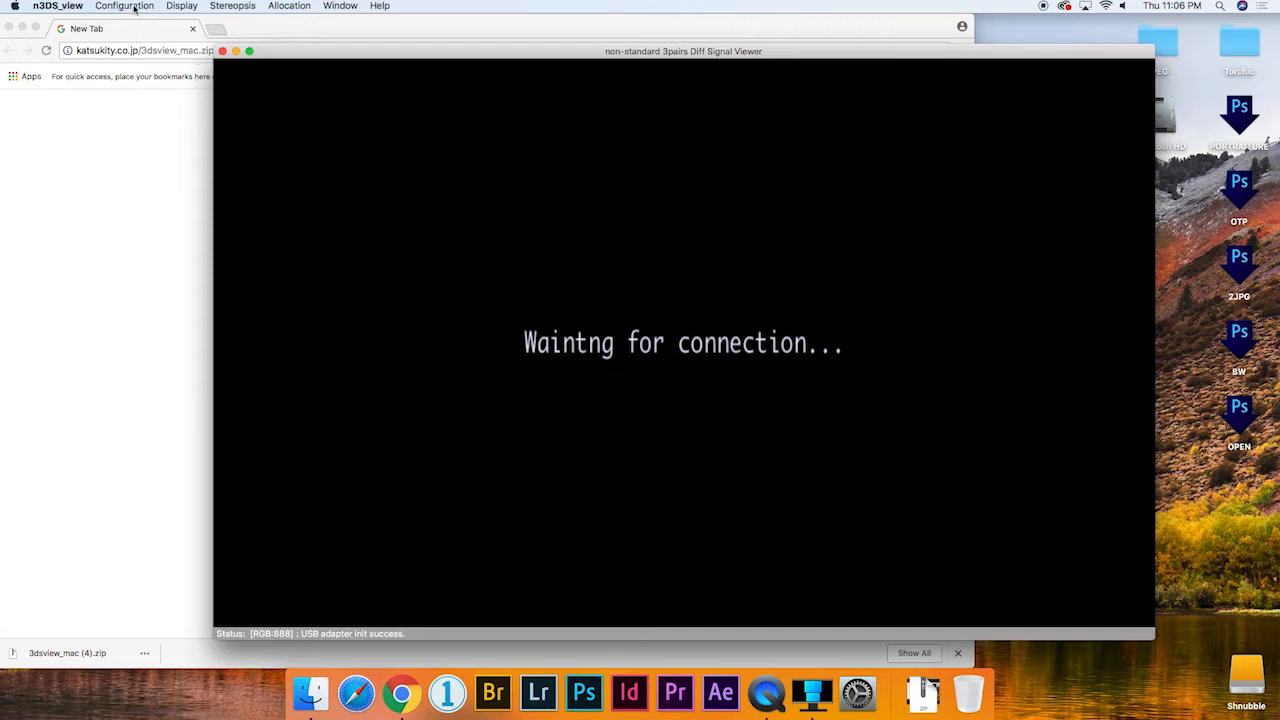
- Open n3DS_view's Configuration menu for the Product key settings
{"action": "left_click", "coordinate": [124, 6]}
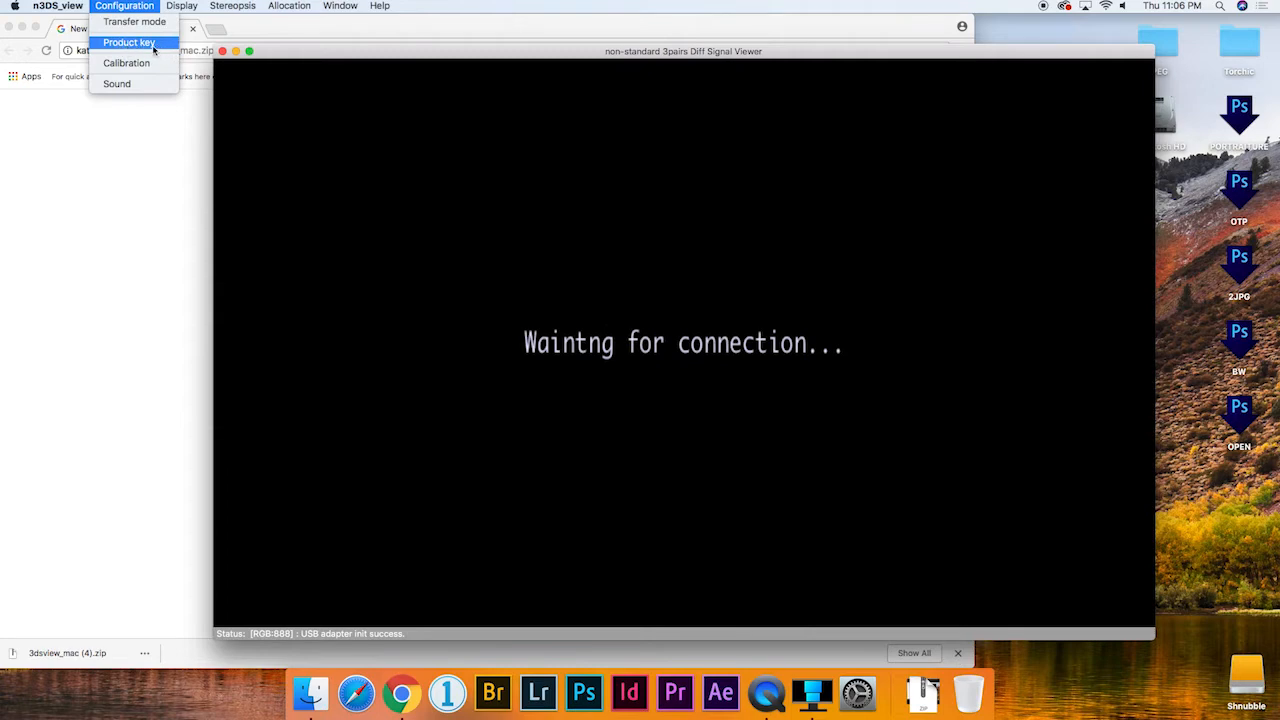
{"action": "mouse_move", "coordinate": [268, 155]}
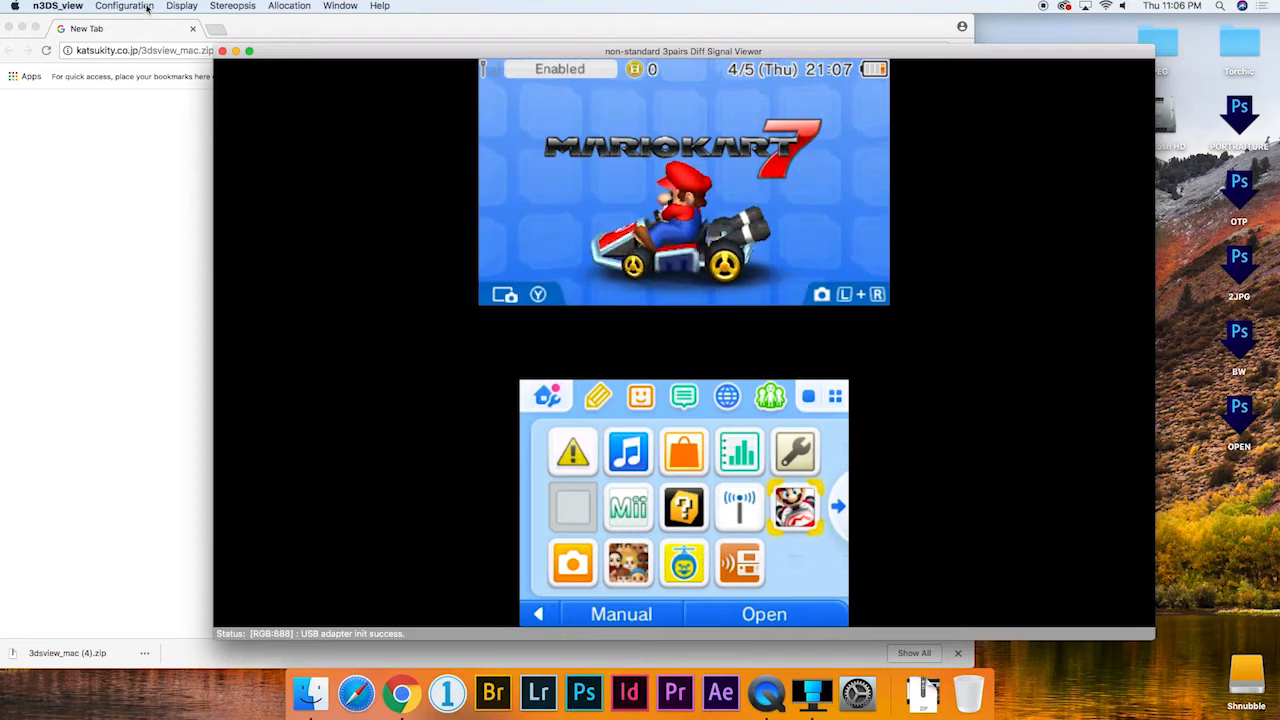
- Reopen the Configuration menu while the 3DS shows the Mario Kart 7 home menu
{"action": "left_click", "coordinate": [124, 6]}
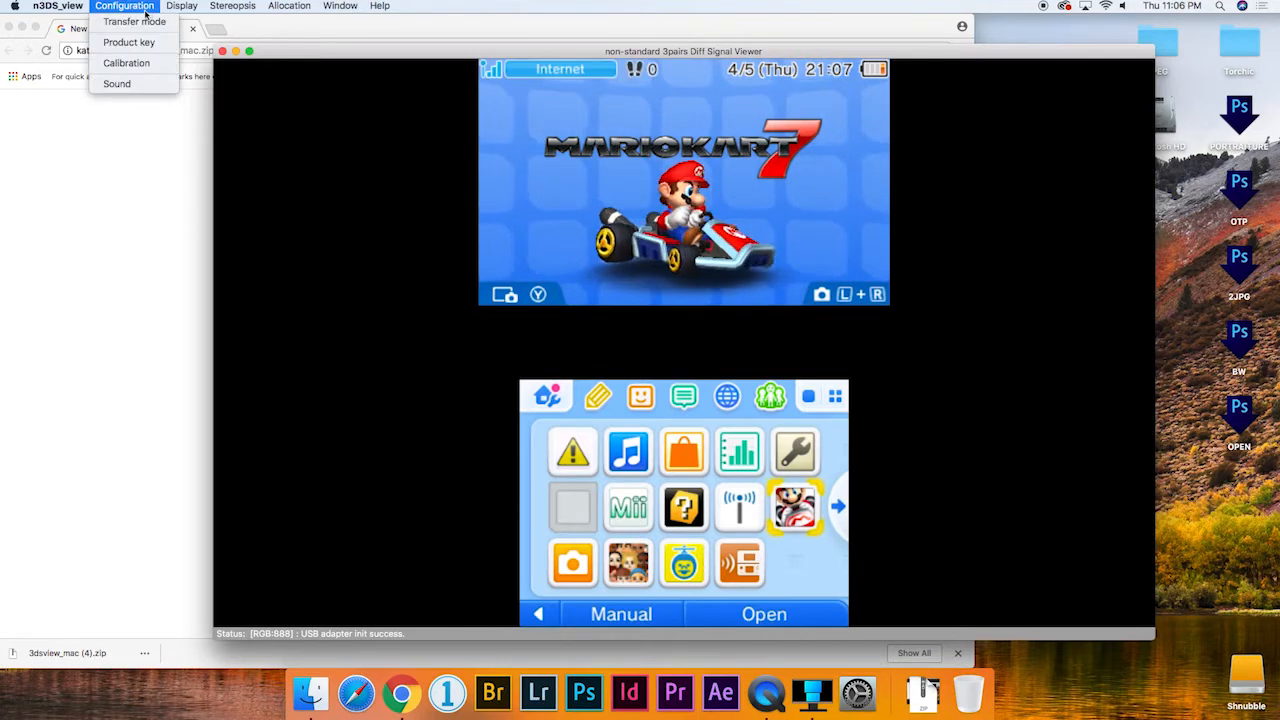
{"action": "mouse_move", "coordinate": [126, 63]}
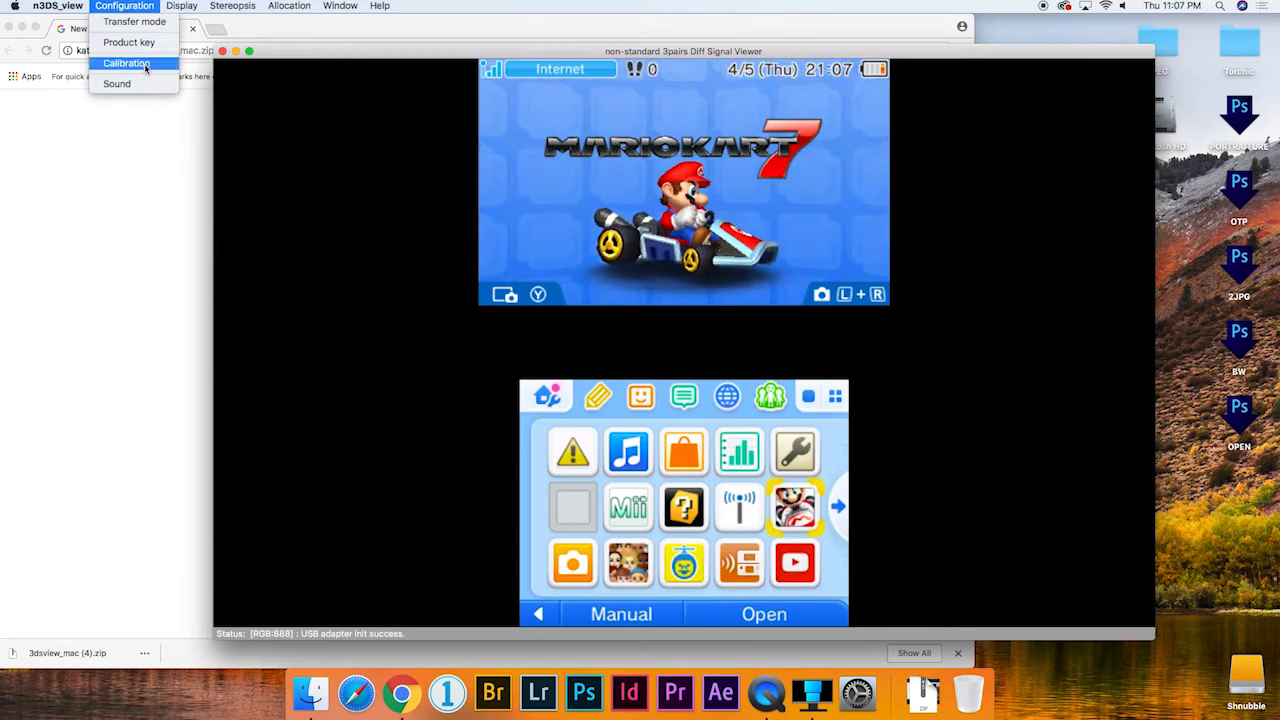
- Enable Digital Sound Output beta in the n3DS_view sound settings
{"action": "left_click", "coordinate": [116, 83]}
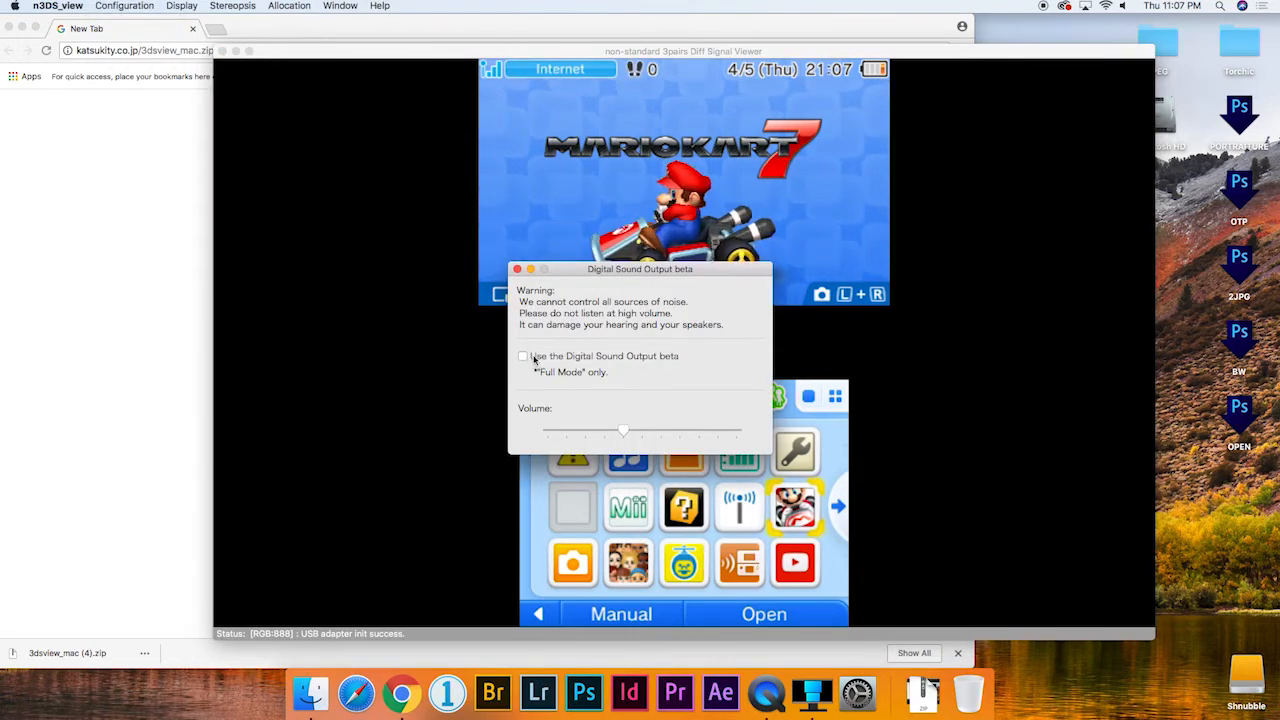
{"action": "left_click", "coordinate": [522, 356]}
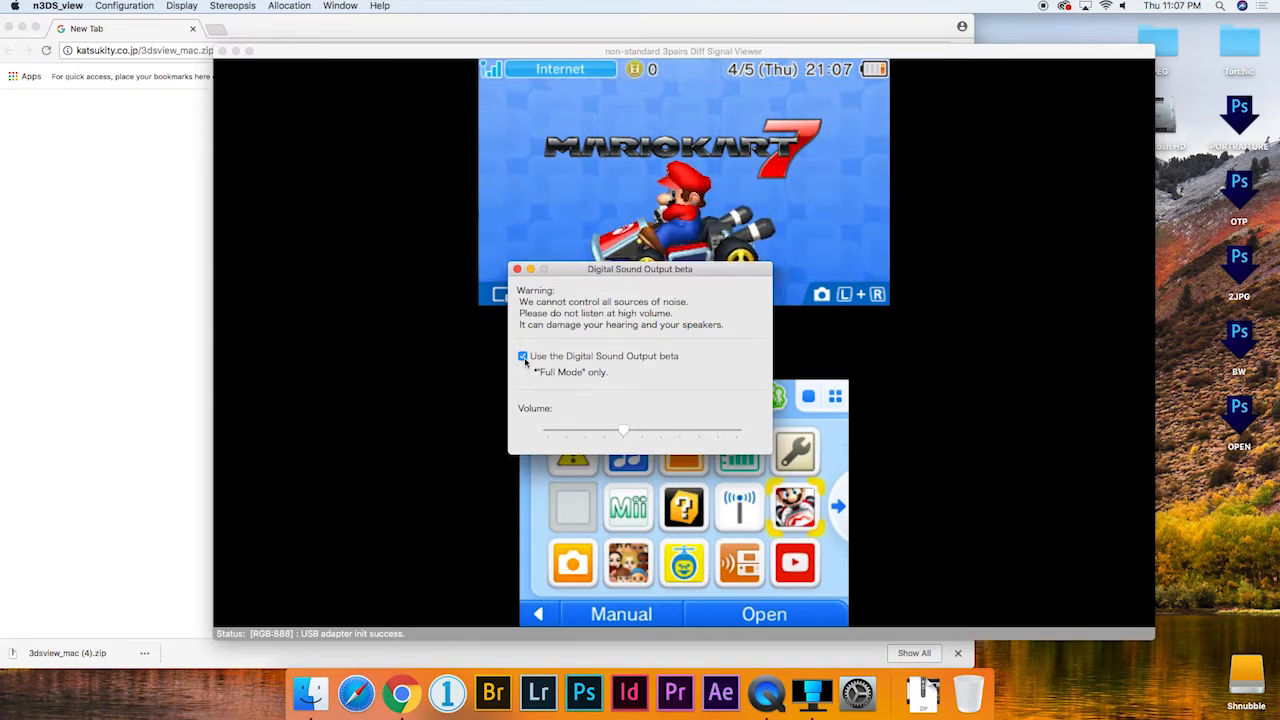
{"action": "left_click", "coordinate": [517, 268]}
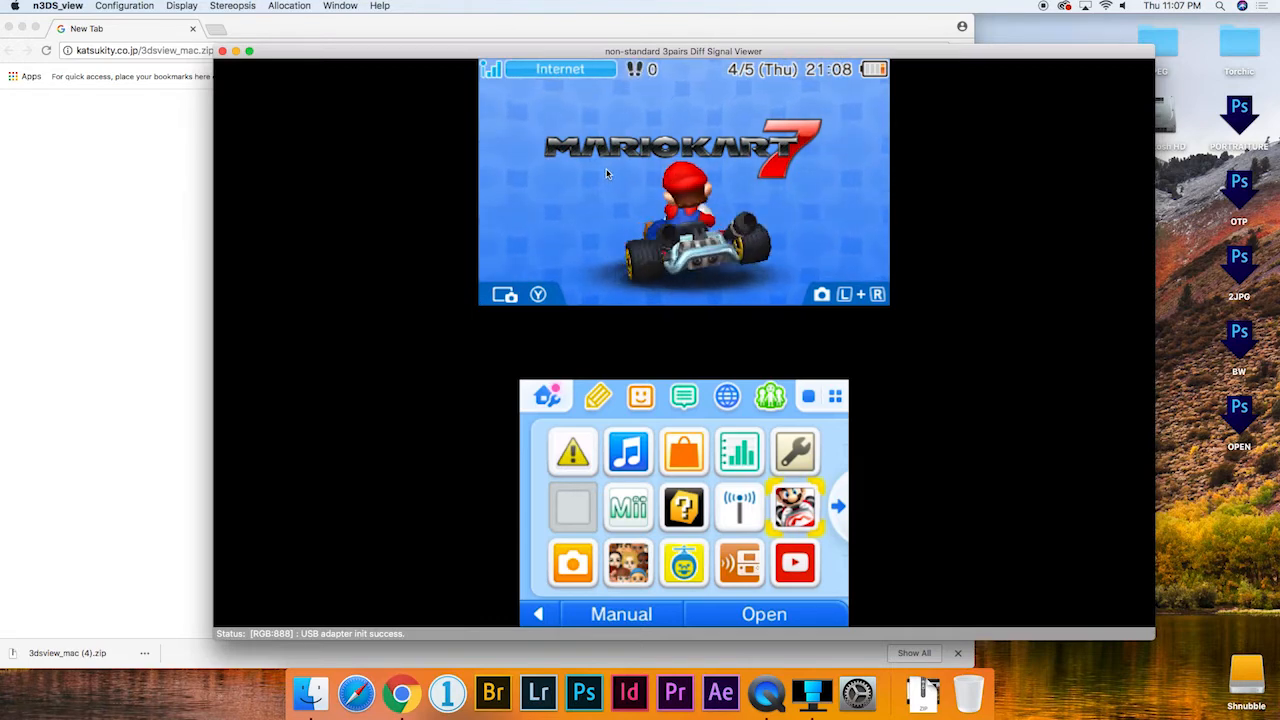
{"action": "mouse_move", "coordinate": [766, 690]}
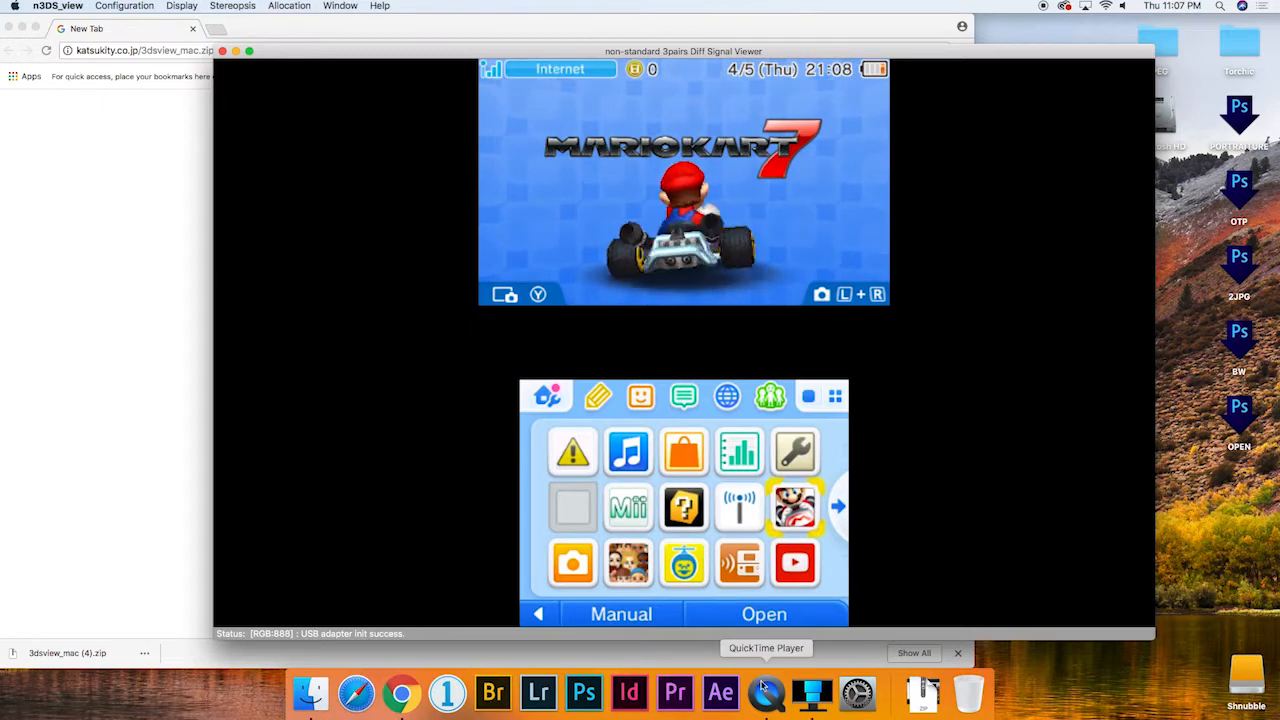
- Create a new Audio Recording in QuickTime Player beside the 3DS viewer
{"action": "left_click", "coordinate": [767, 692]}
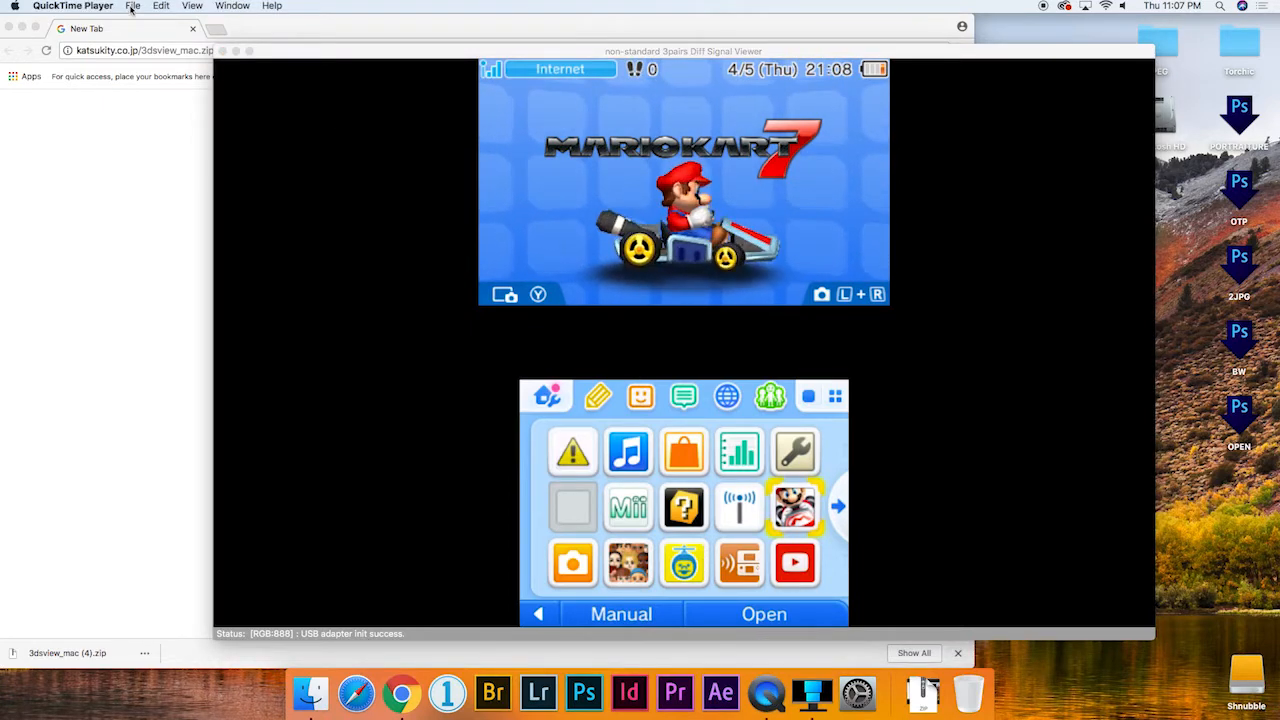
{"action": "left_click", "coordinate": [132, 6]}
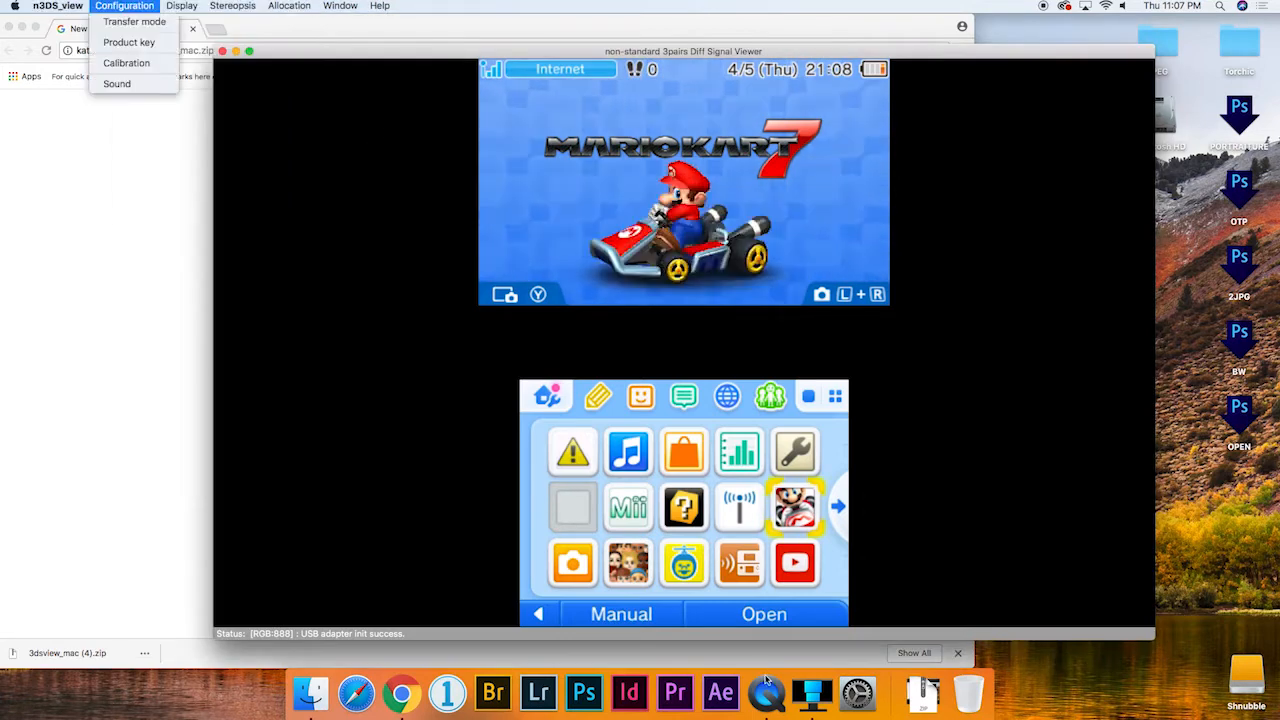
{"action": "left_click", "coordinate": [766, 692]}
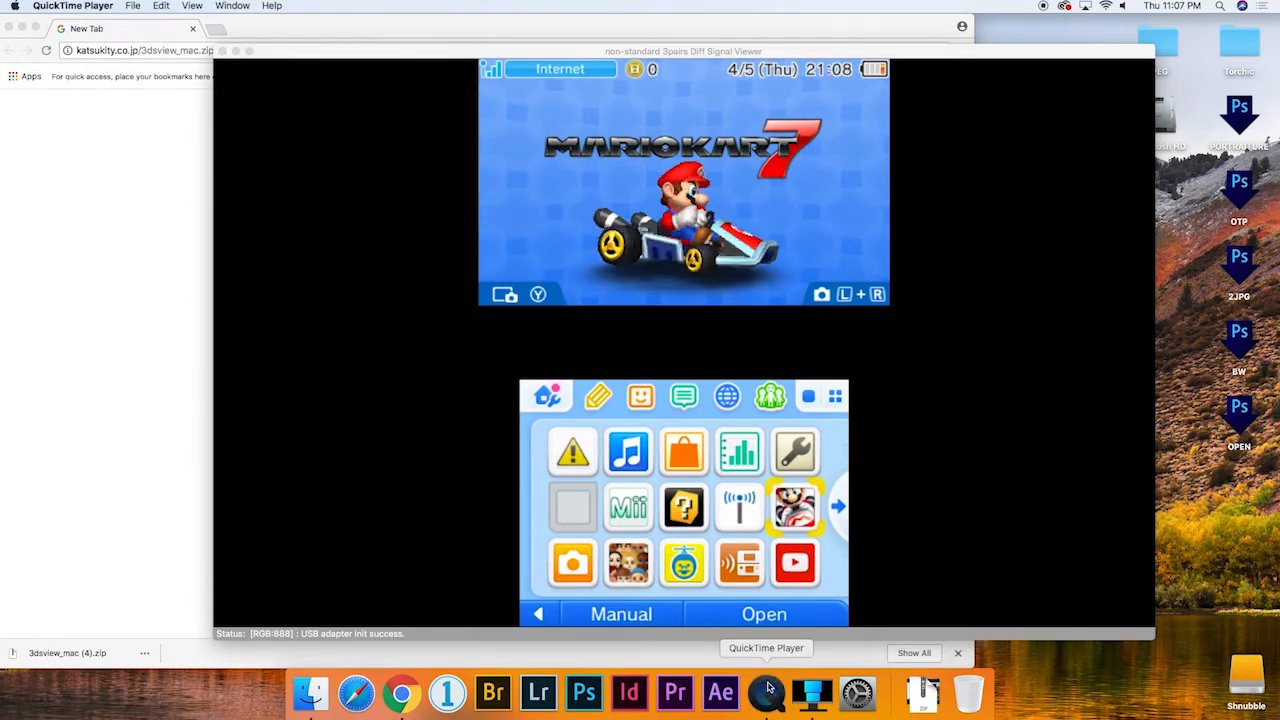
{"action": "left_click", "coordinate": [132, 6]}
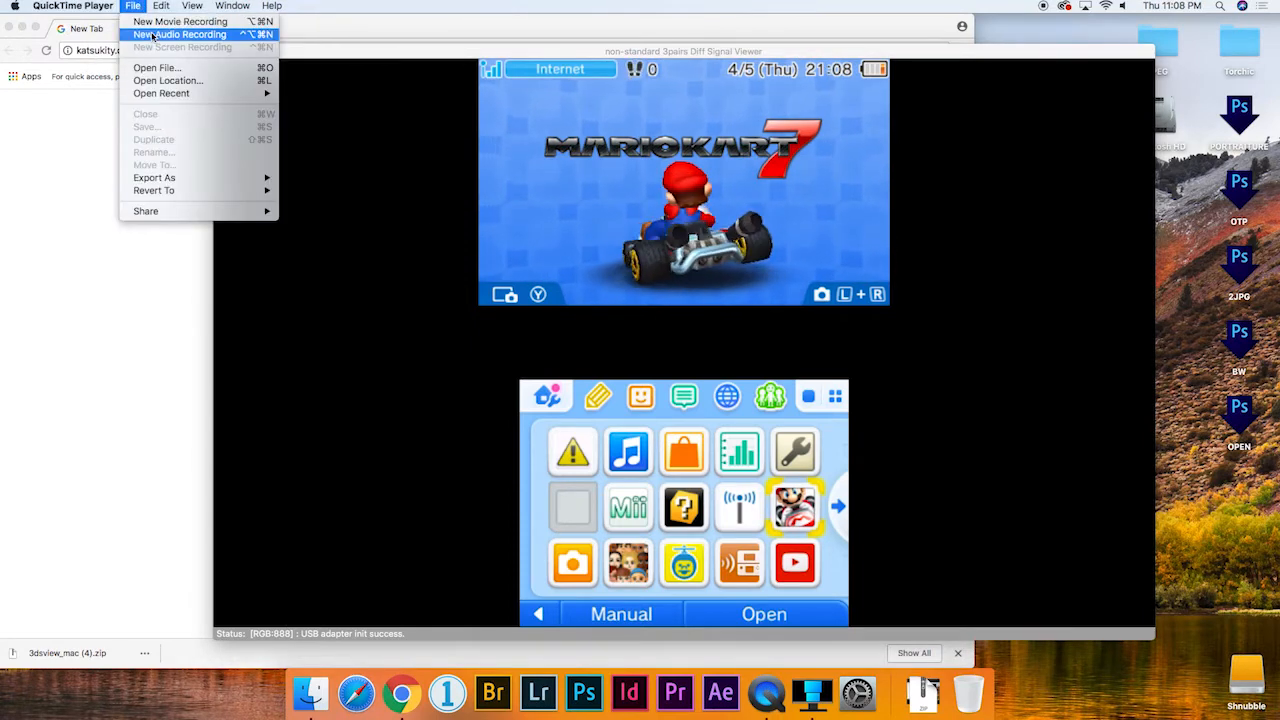
{"action": "left_click", "coordinate": [180, 34]}
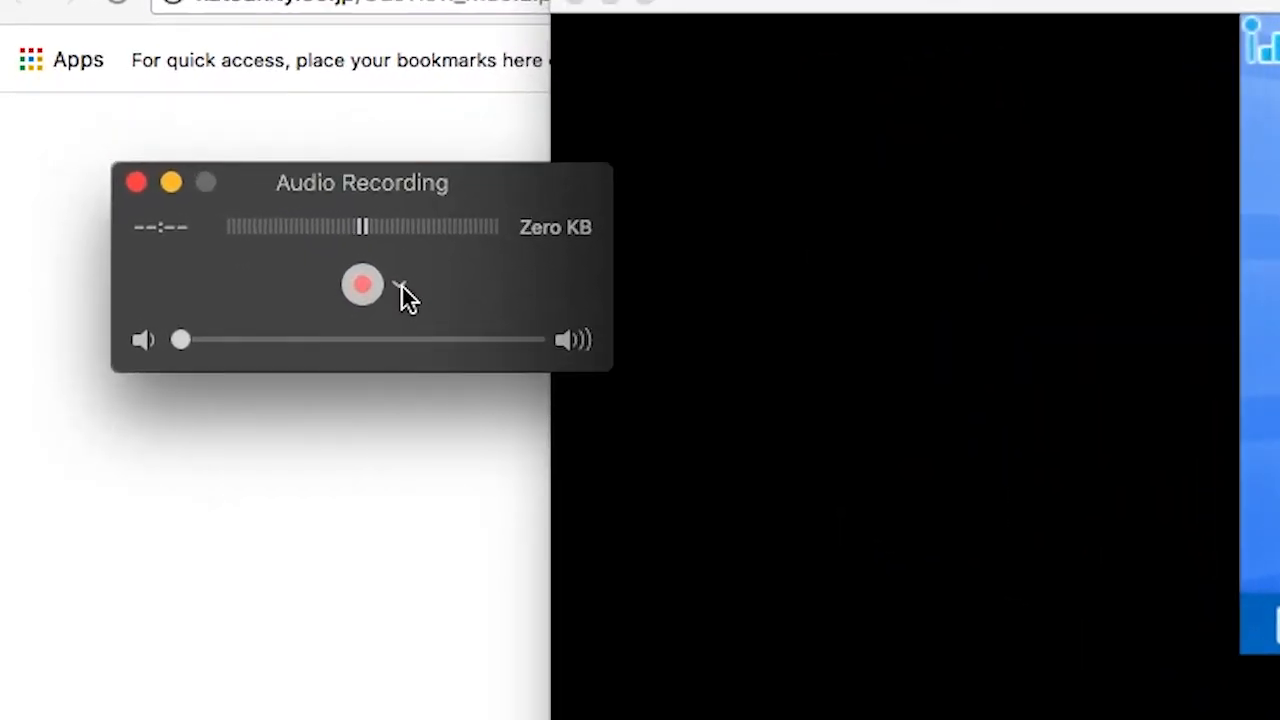
{"action": "mouse_move", "coordinate": [408, 305]}
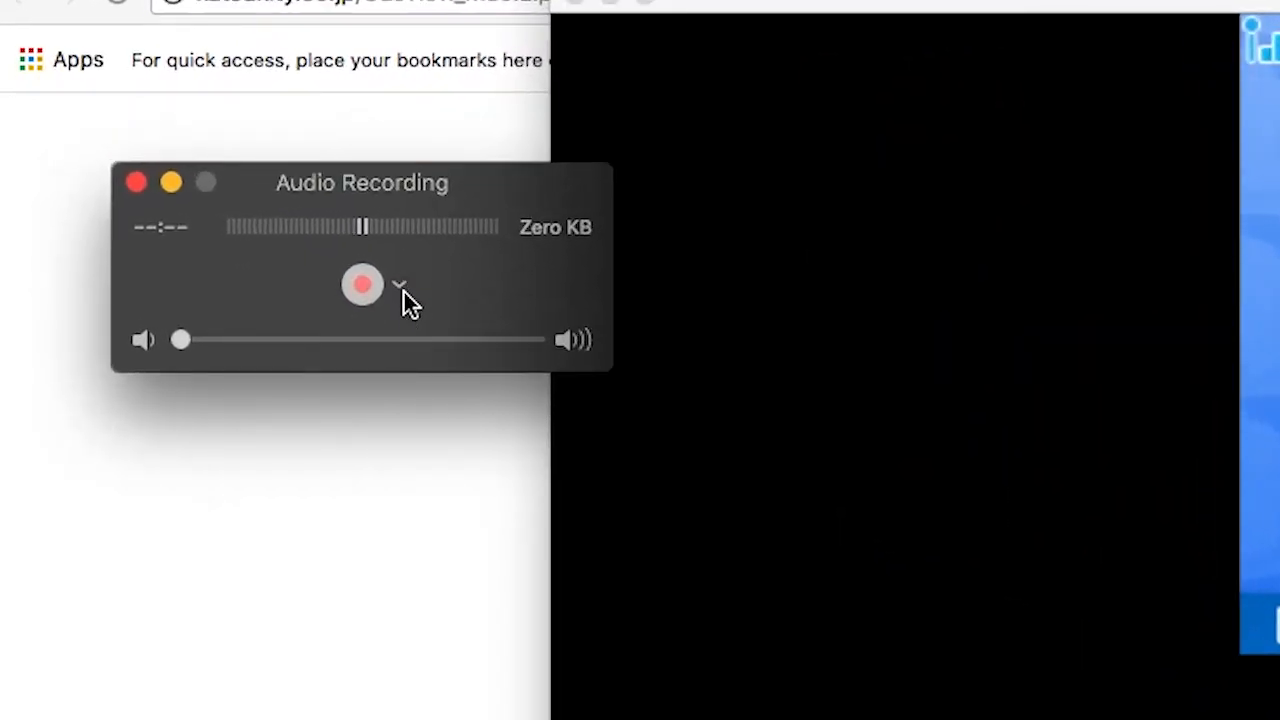
- Set the recording microphone to iMic USB audio system and raise the monitoring volume
{"action": "left_click", "coordinate": [400, 285]}
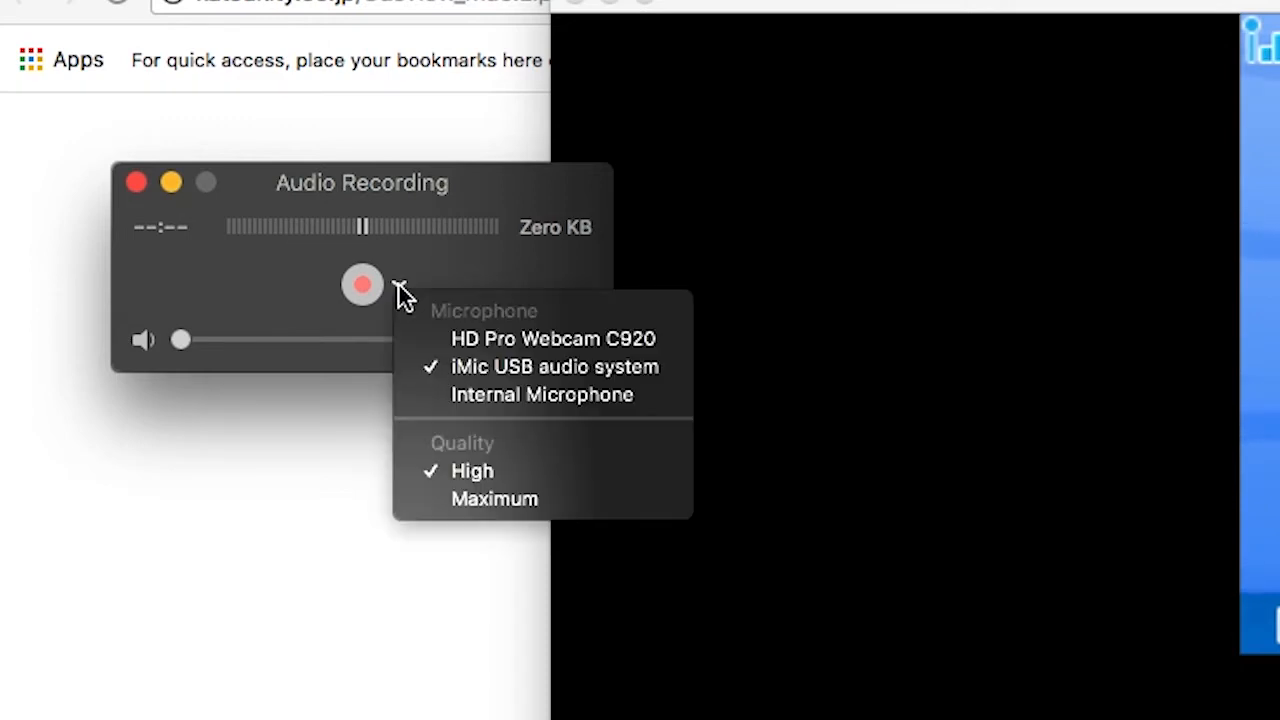
{"action": "mouse_move", "coordinate": [490, 366]}
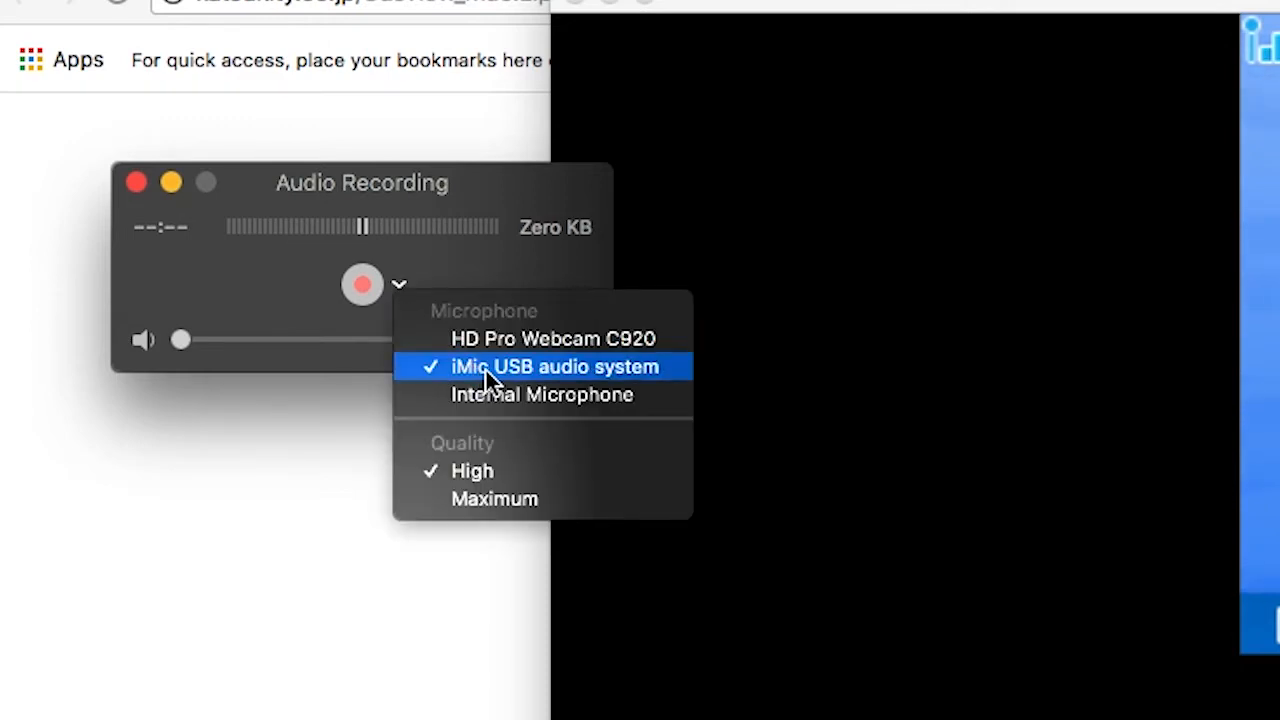
{"action": "left_click", "coordinate": [553, 366]}
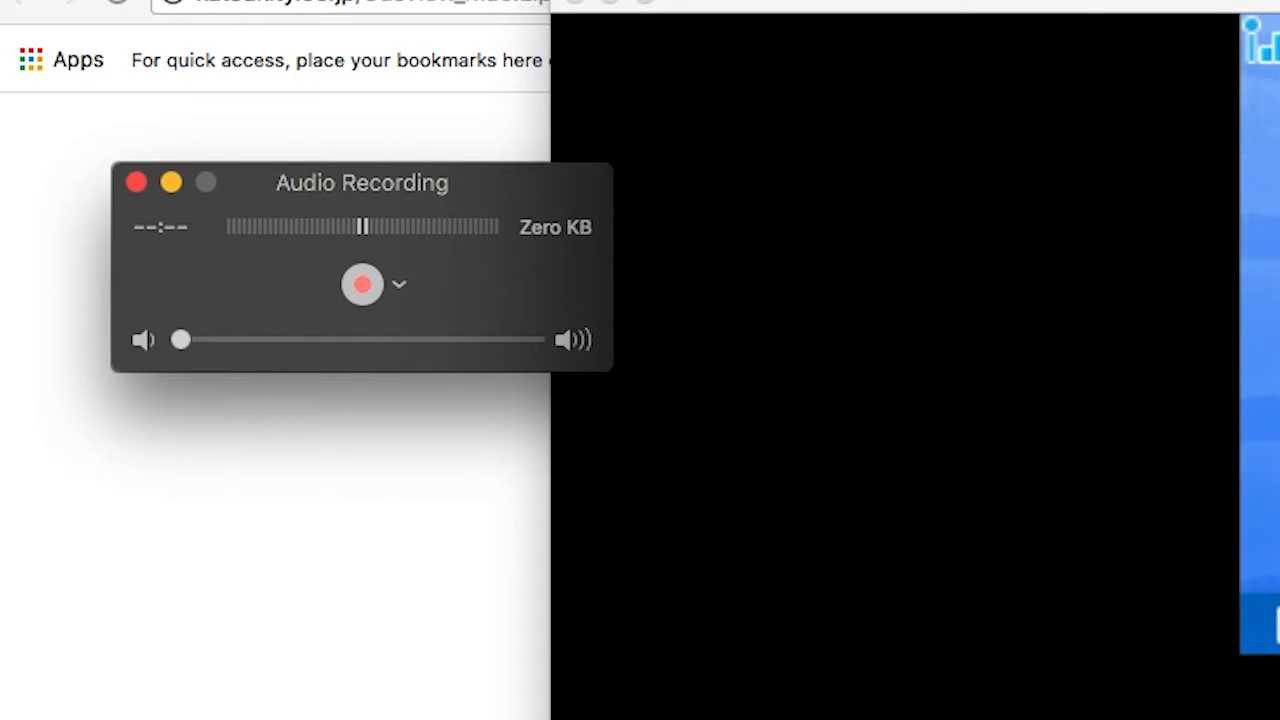
{"action": "mouse_move", "coordinate": [683, 330]}
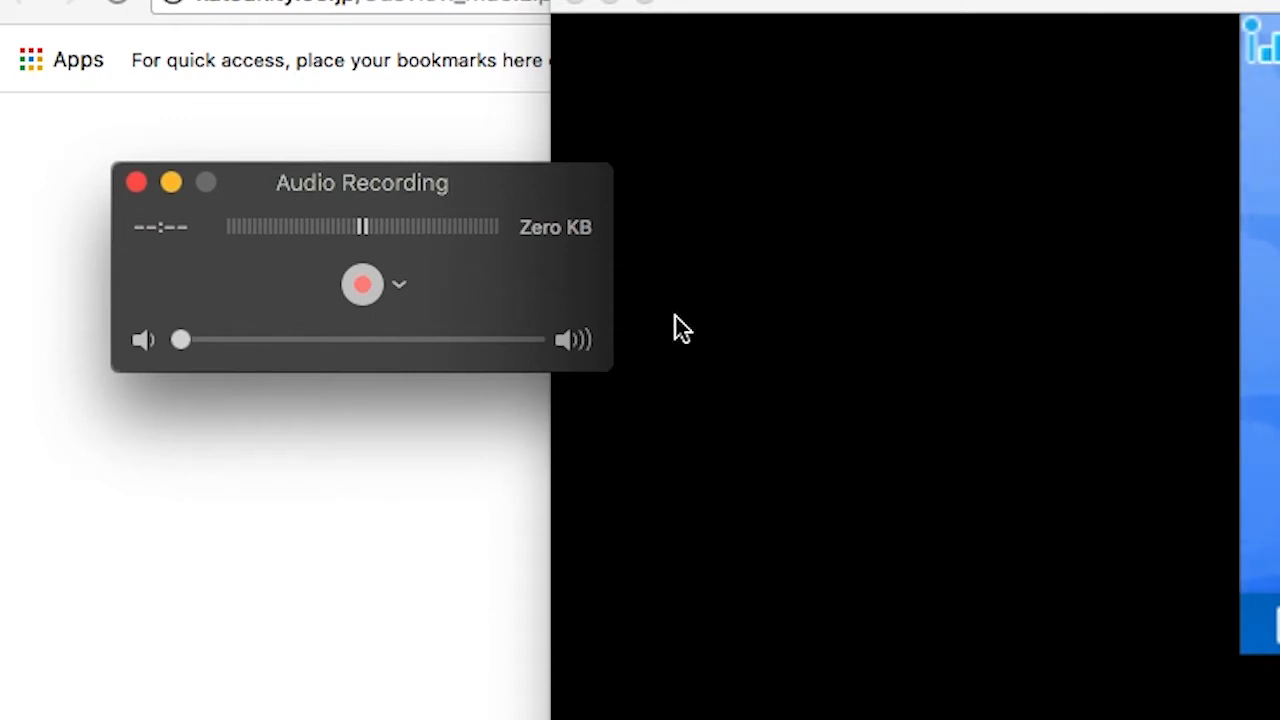
{"action": "mouse_move", "coordinate": [362, 332]}
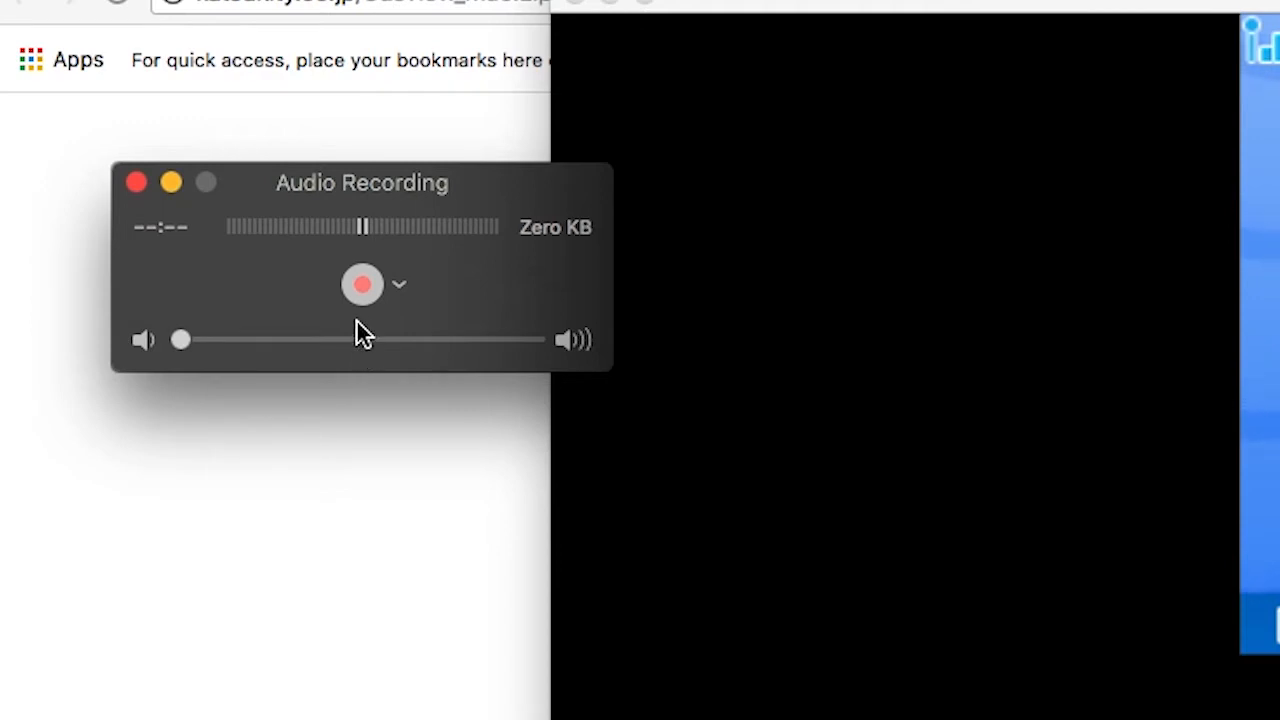
{"action": "left_click_drag", "start_coordinate": [180, 340], "coordinate": [363, 340]}
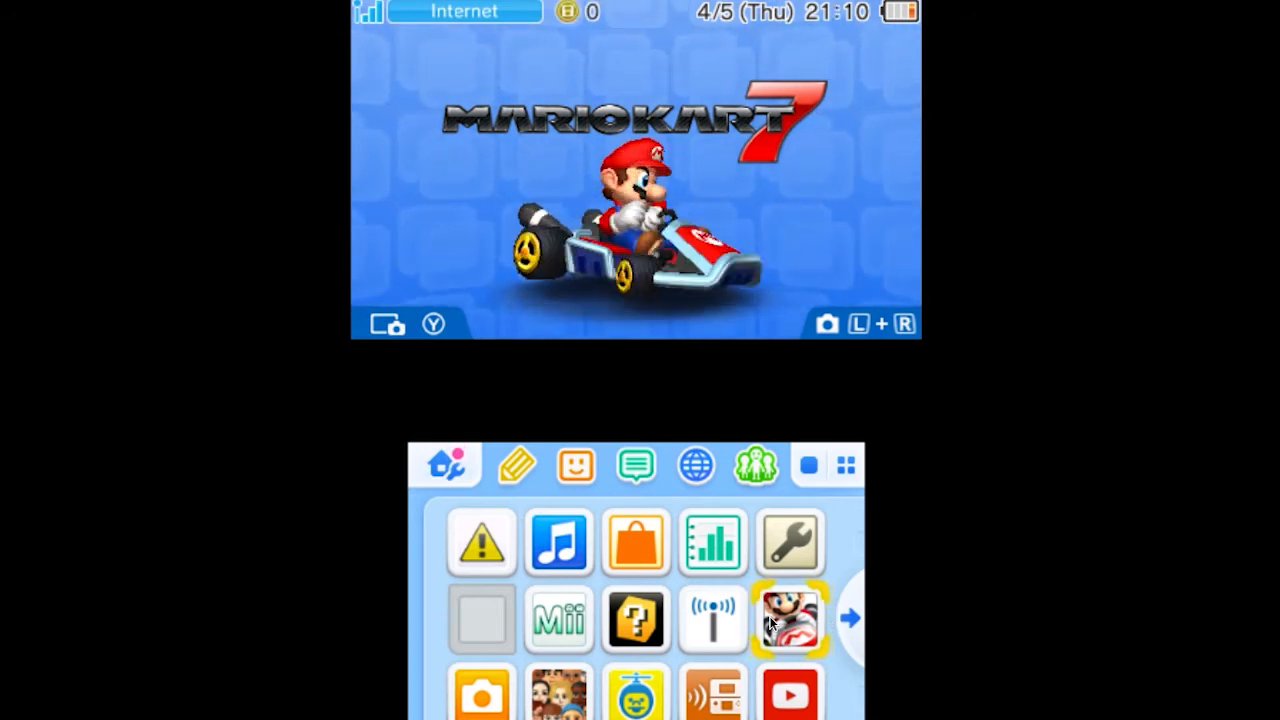
- Start a Mario Kart 7 single-player race as Peach on the 3DS
{"action": "left_click", "coordinate": [790, 618]}
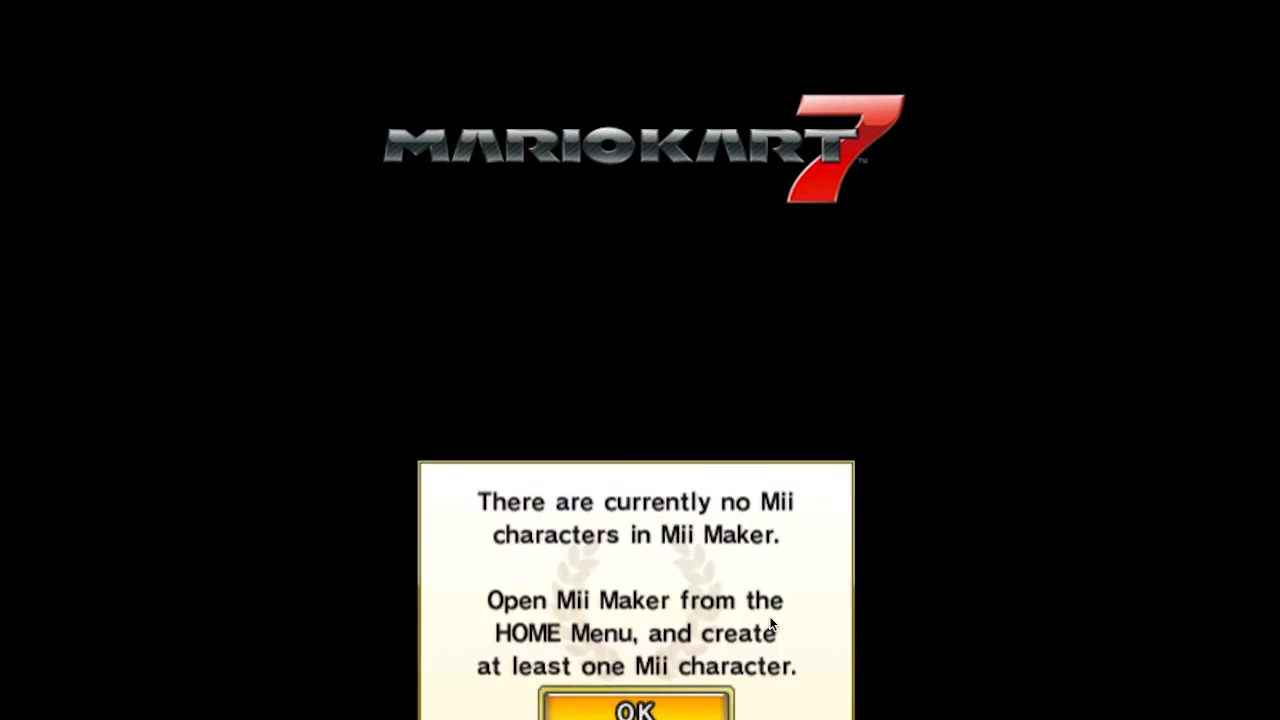
{"action": "left_click", "coordinate": [635, 708]}
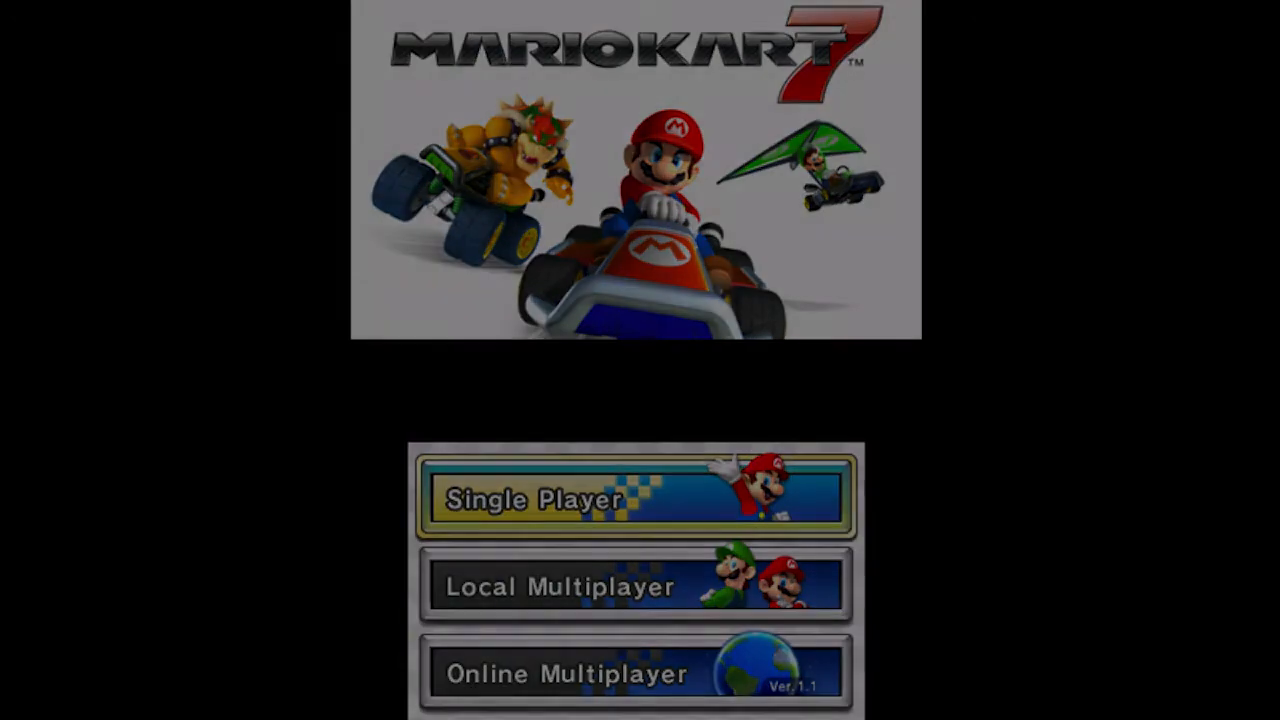
{"action": "left_click", "coordinate": [635, 498]}
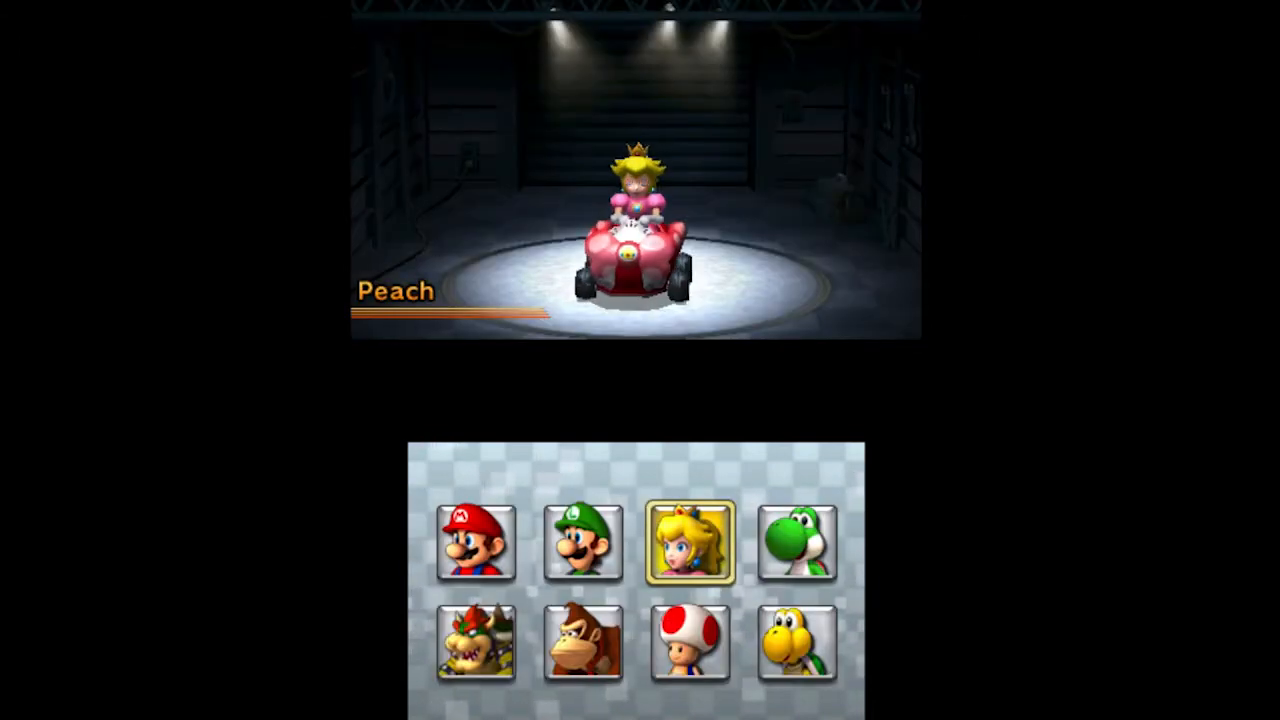
{"action": "left_click", "coordinate": [691, 543]}
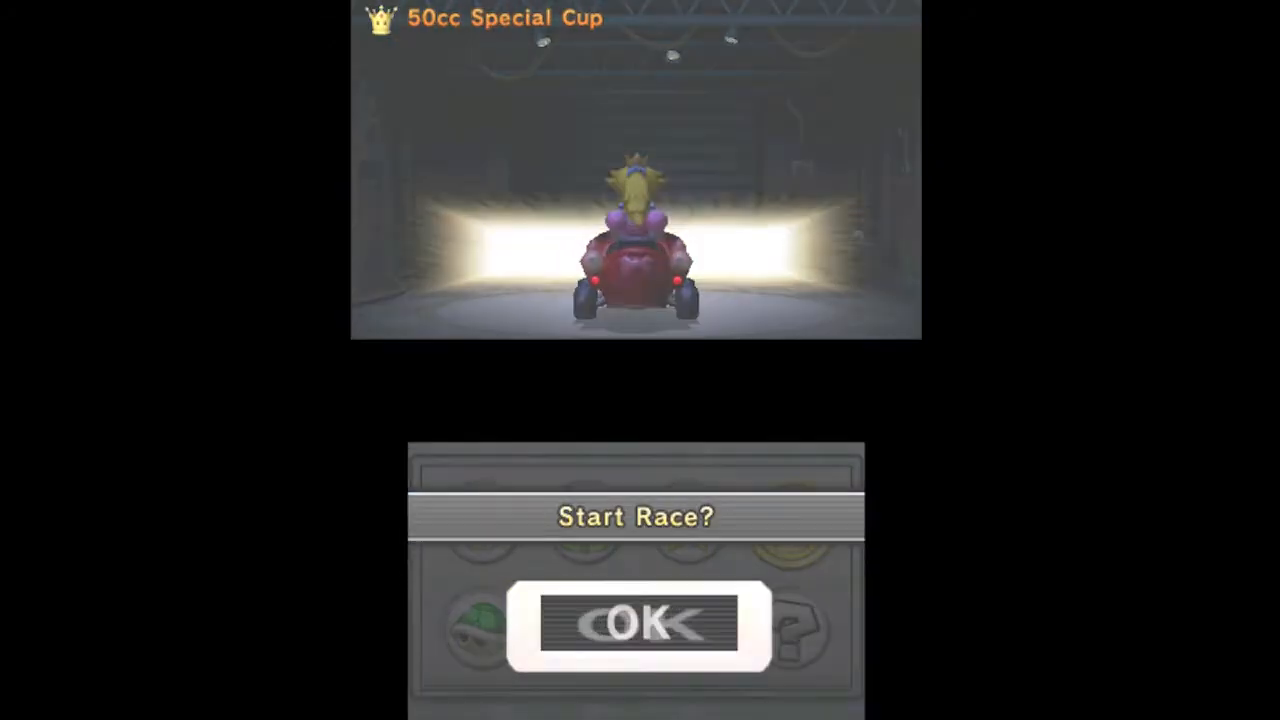
{"action": "left_click", "coordinate": [637, 623]}
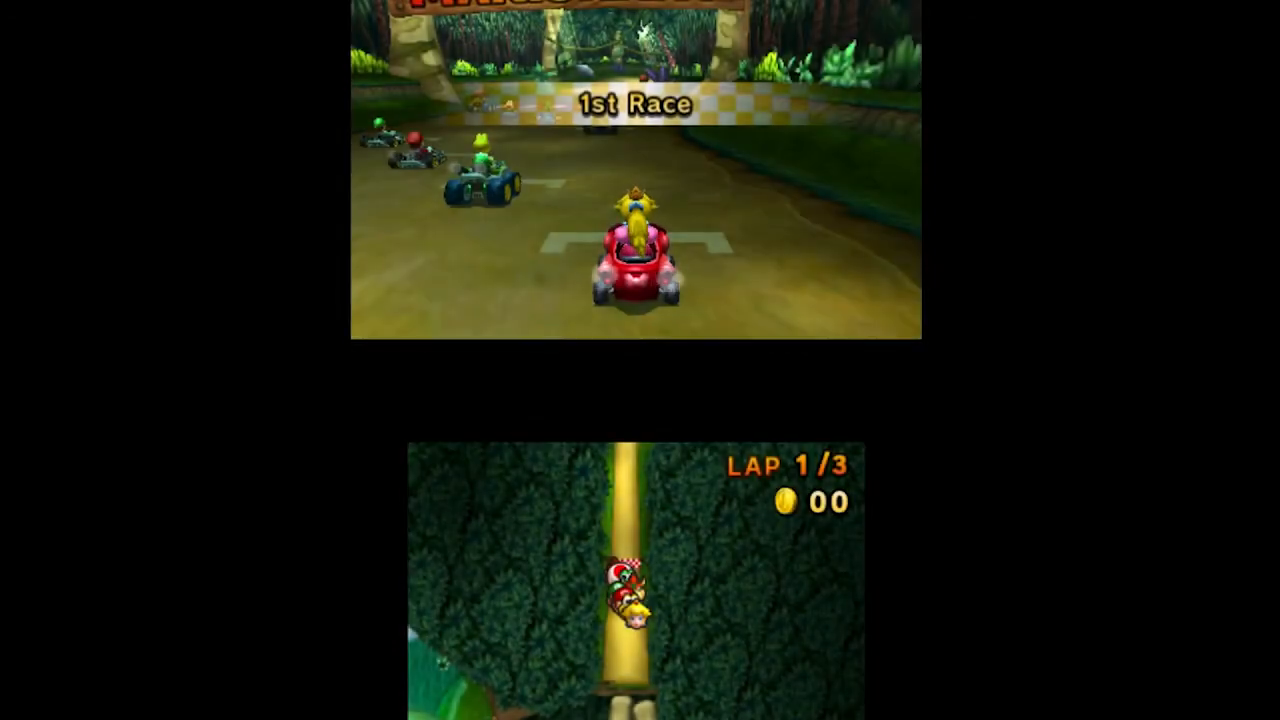